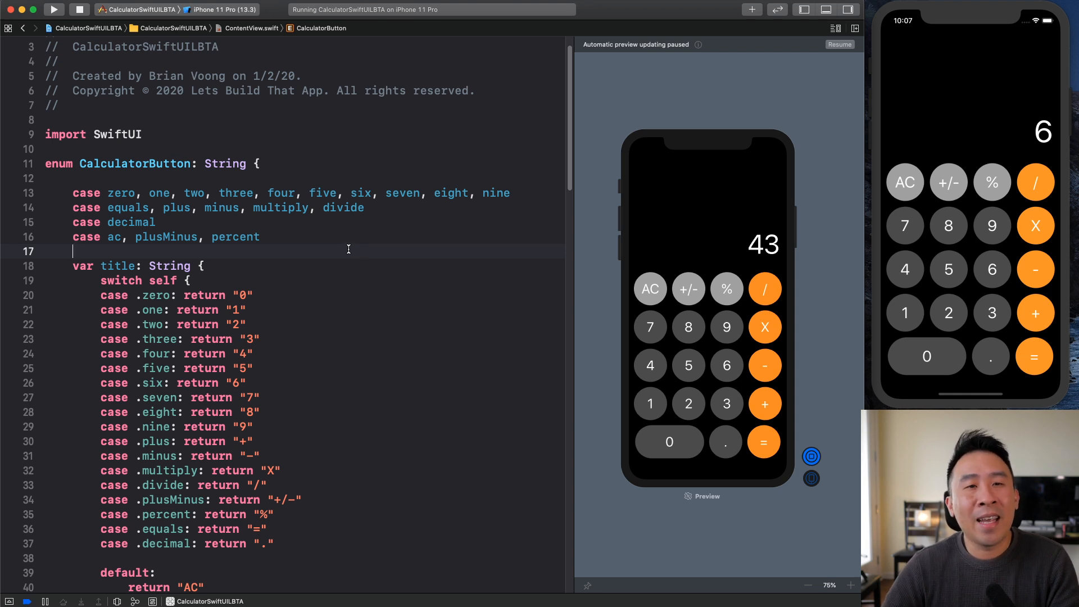
mouse_move(382, 235)
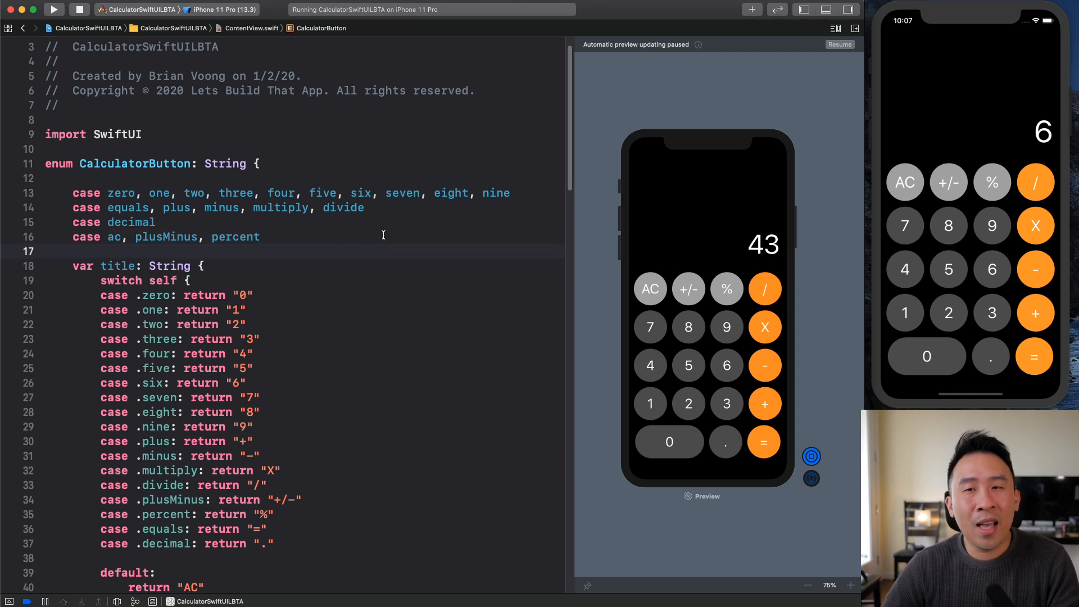
mouse_move(659, 92)
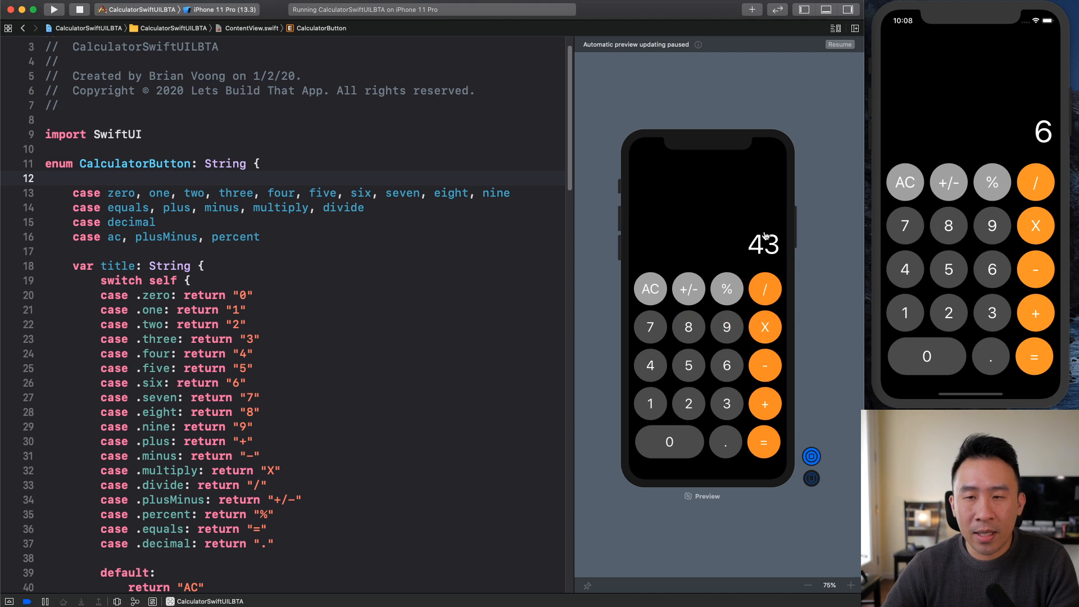
mouse_move(657, 397)
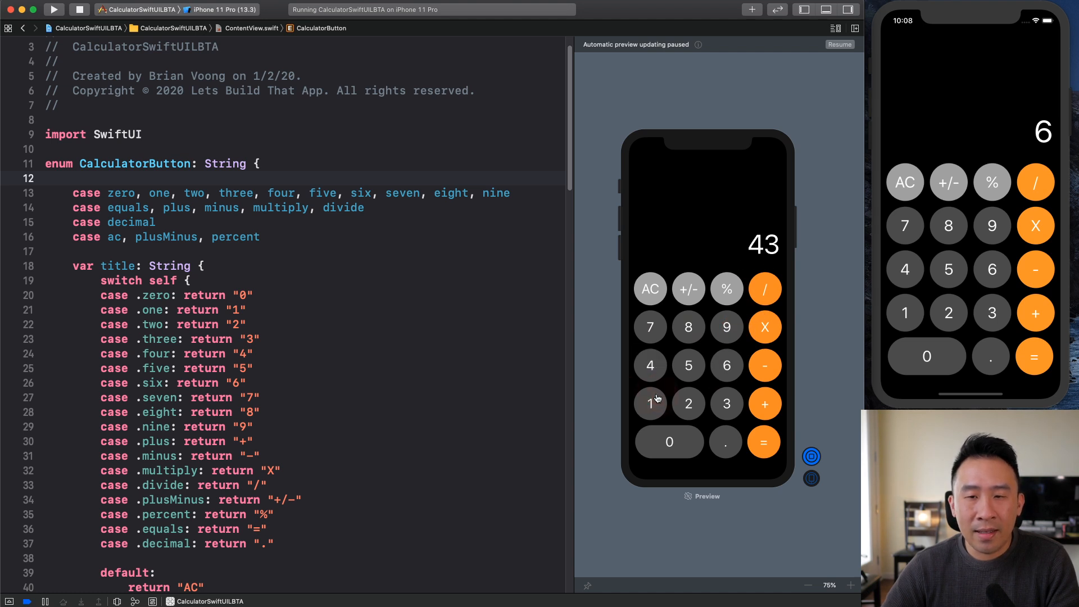
mouse_move(709, 315)
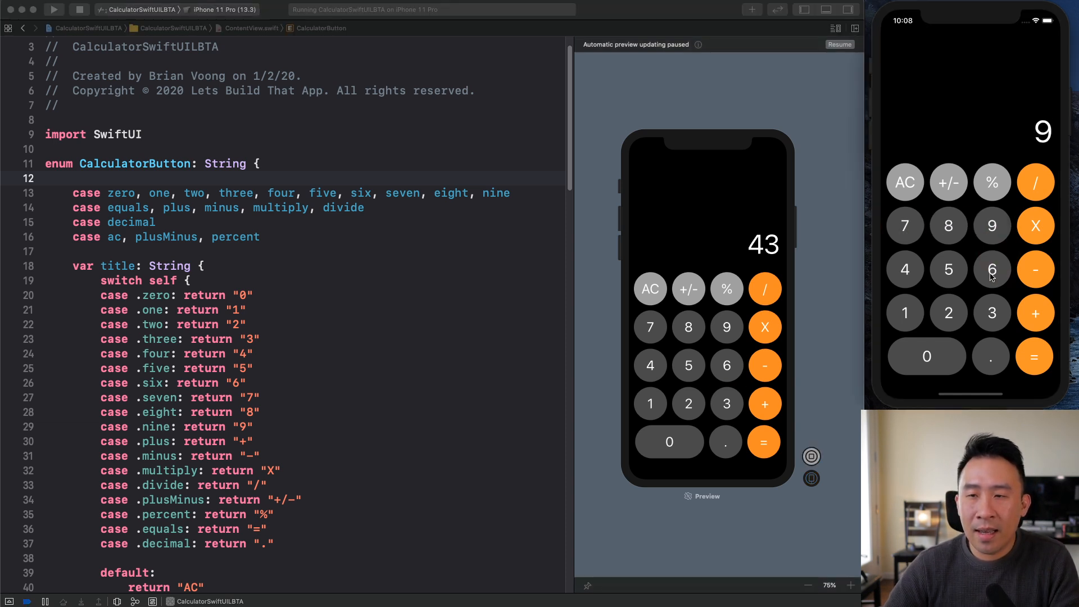
Insert a '// Env object' comment line just above struct ContentView, below the CalculatorButton enum.
click(904, 269)
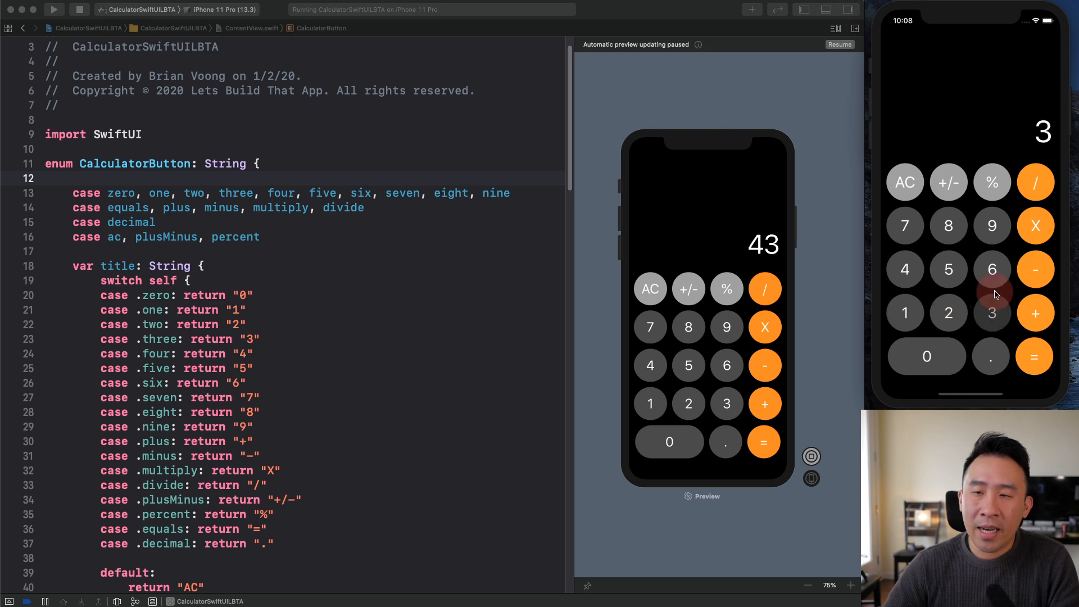
mouse_move(978, 259)
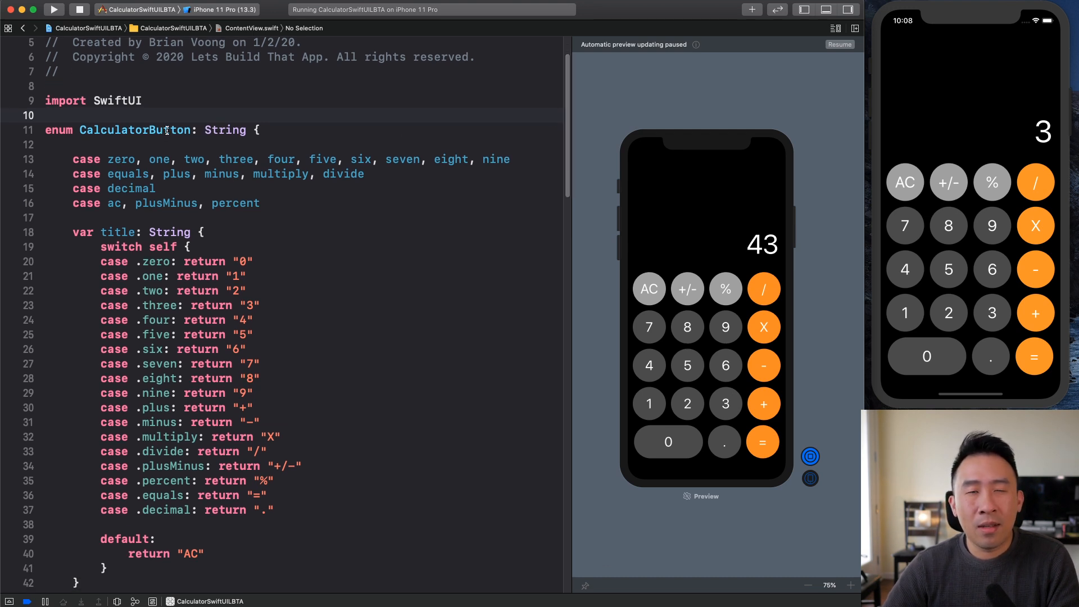
double_click(135, 130)
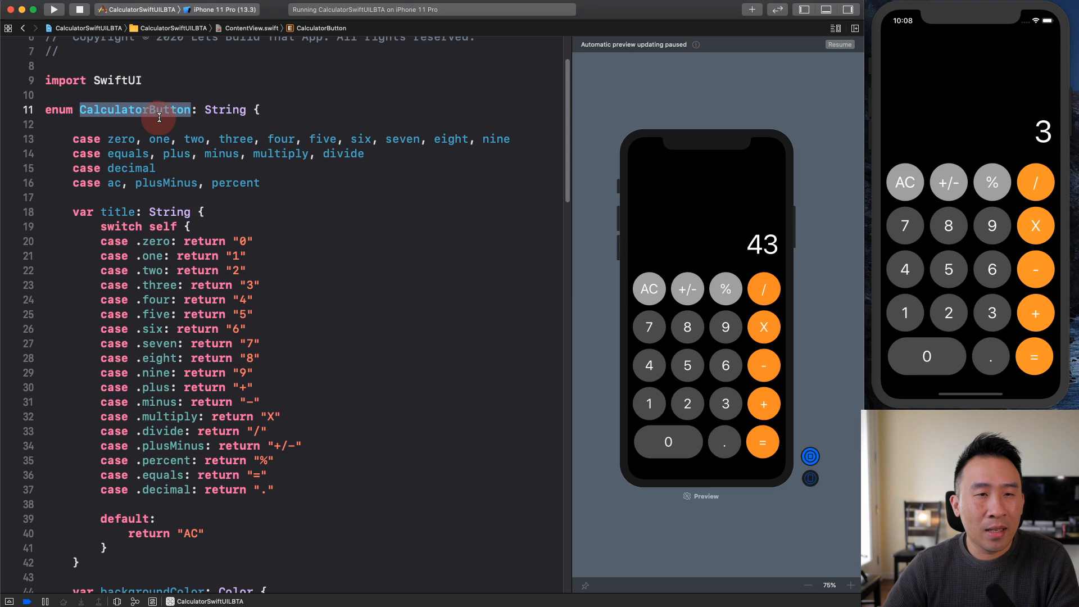
scroll(down, 3)
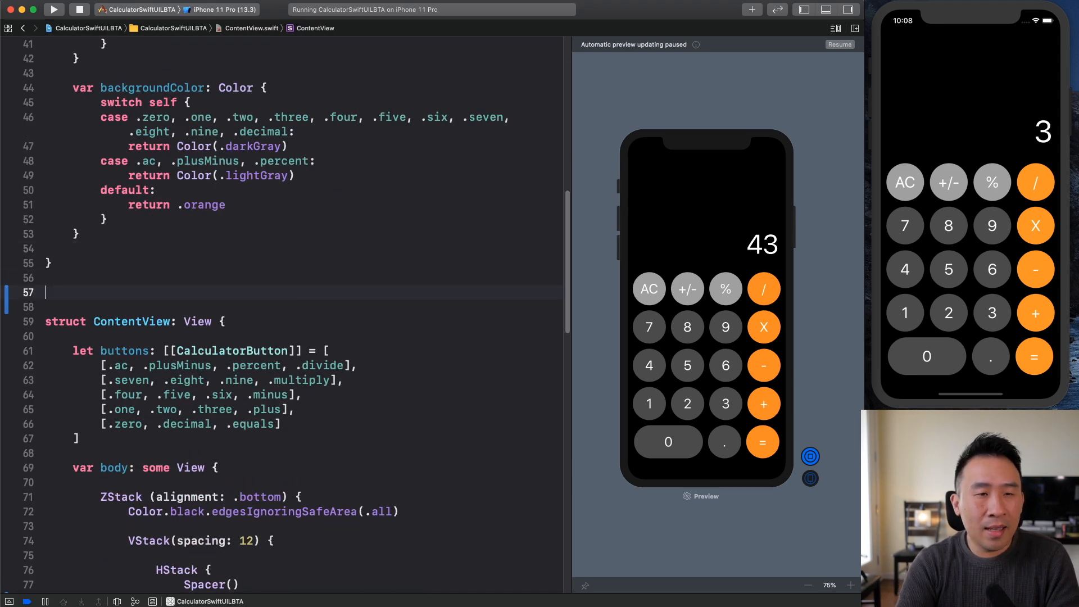
text(// Env object)
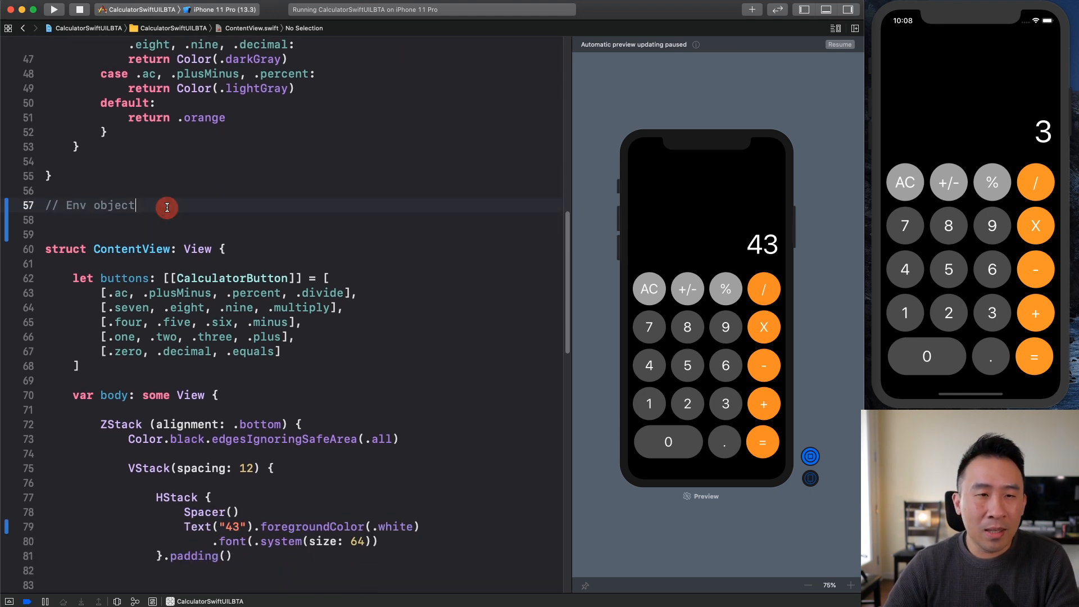
double_click(90, 205)
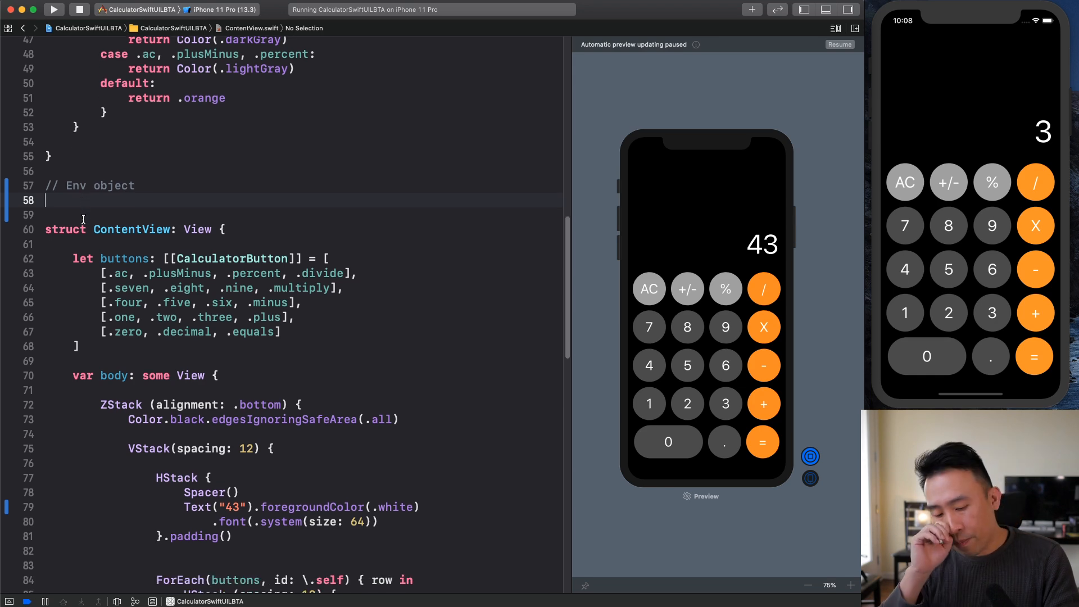
Write class GlobalEnvironment: ObservableObject { } with comment 'YOu can treat this as the Global Application State'.
text(class)
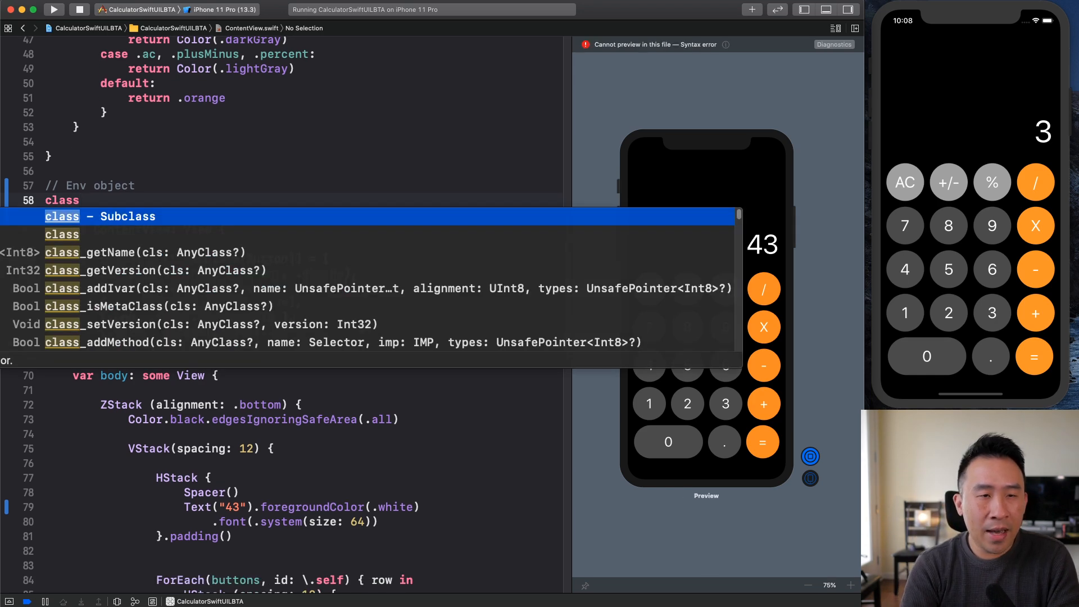
text(G)
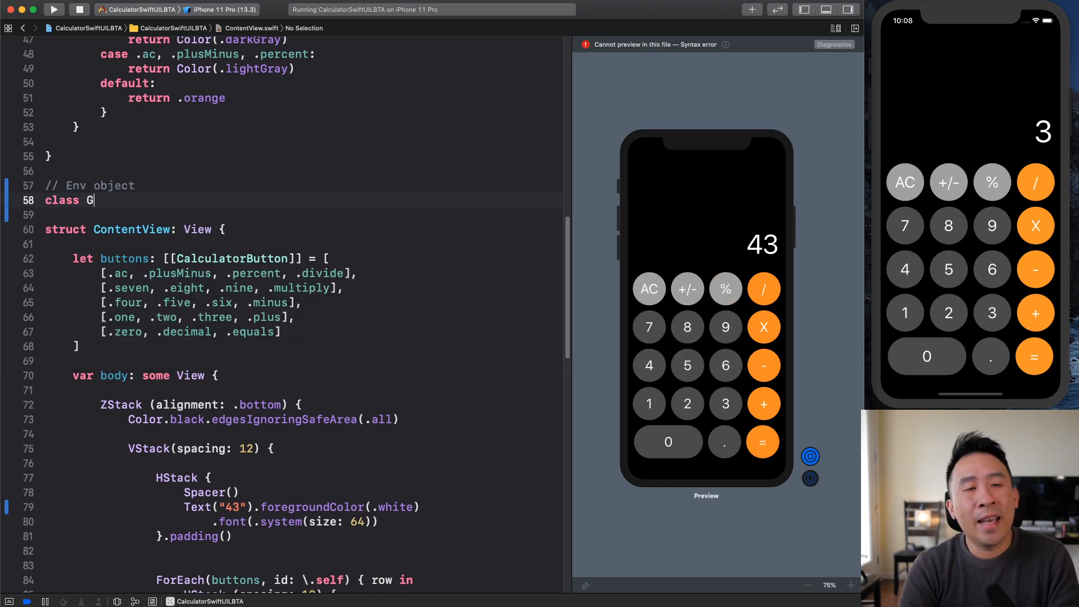
text(lobalEnv)
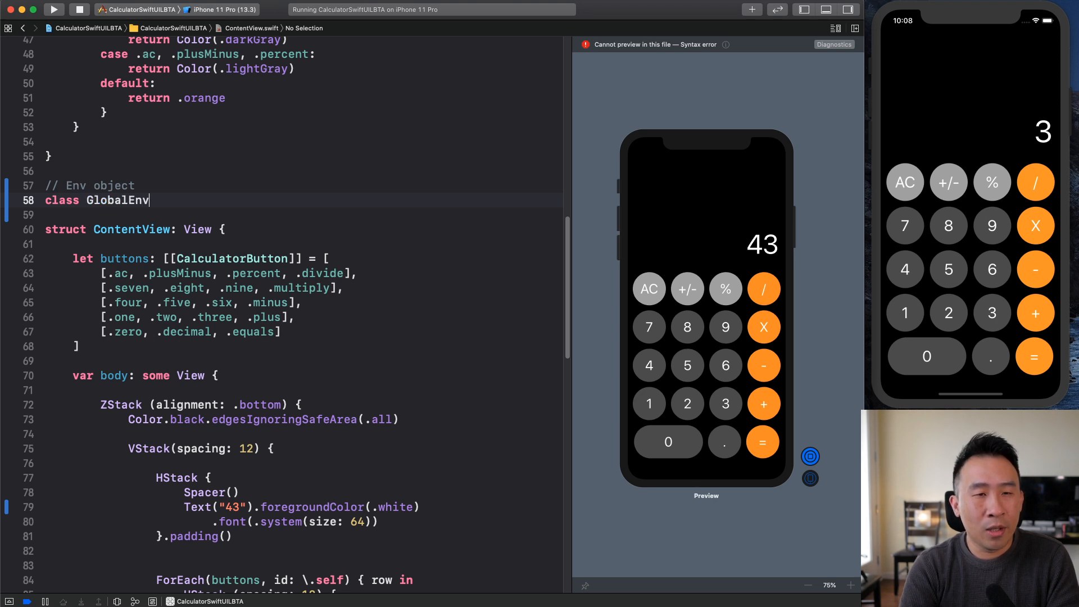
text(ironment:)
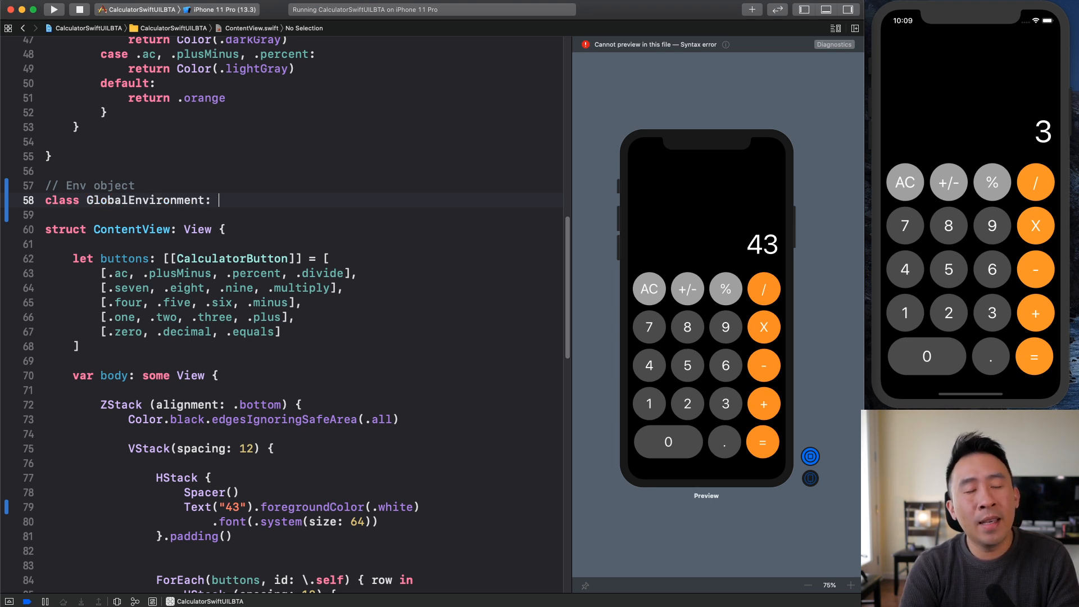
text(ObservableObject)
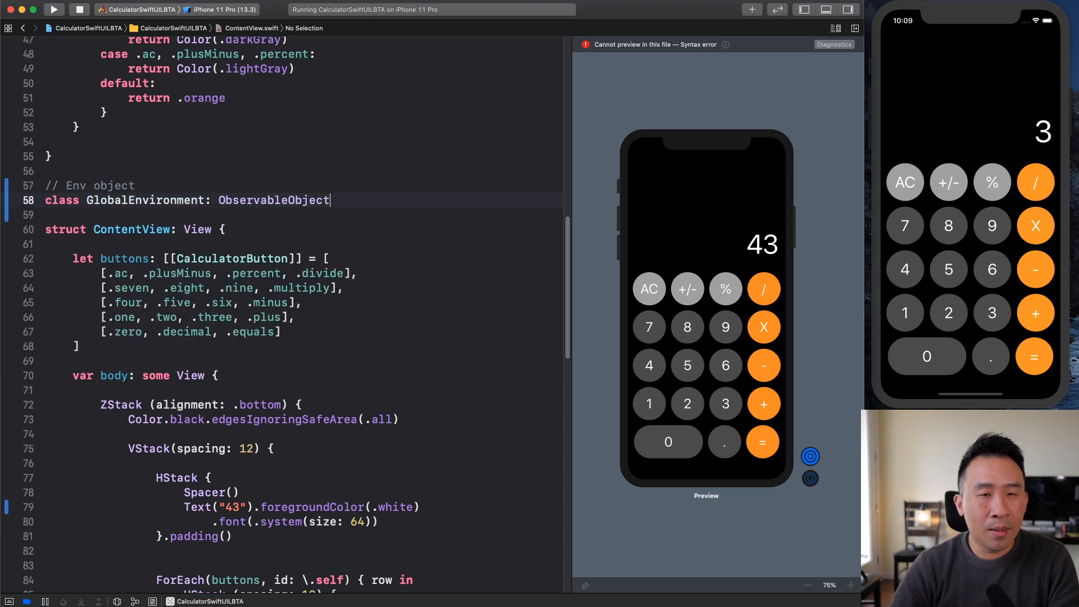
text({)
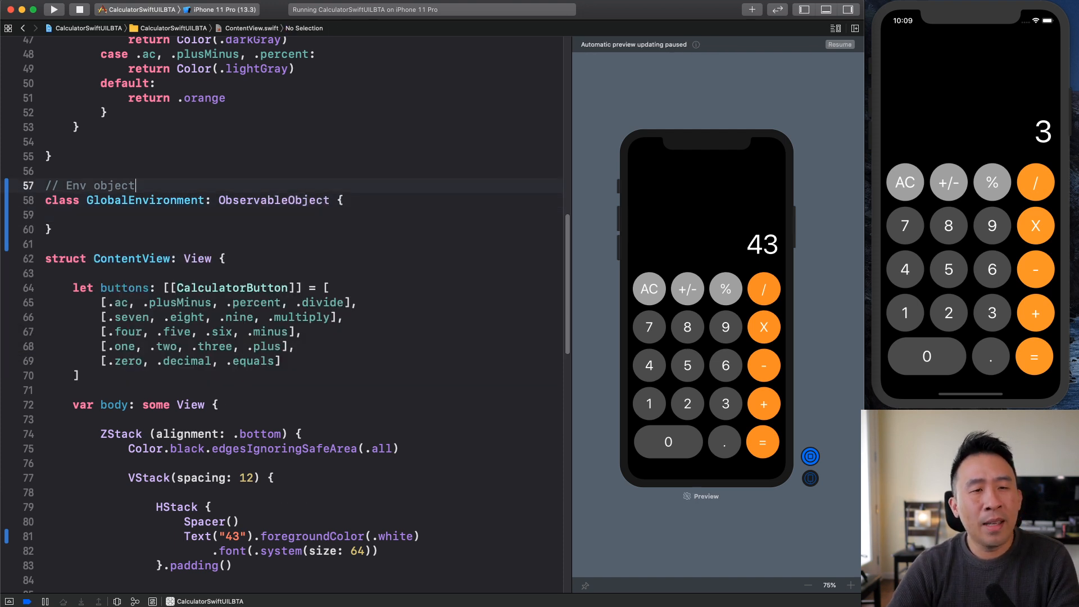
text(// YOu can t)
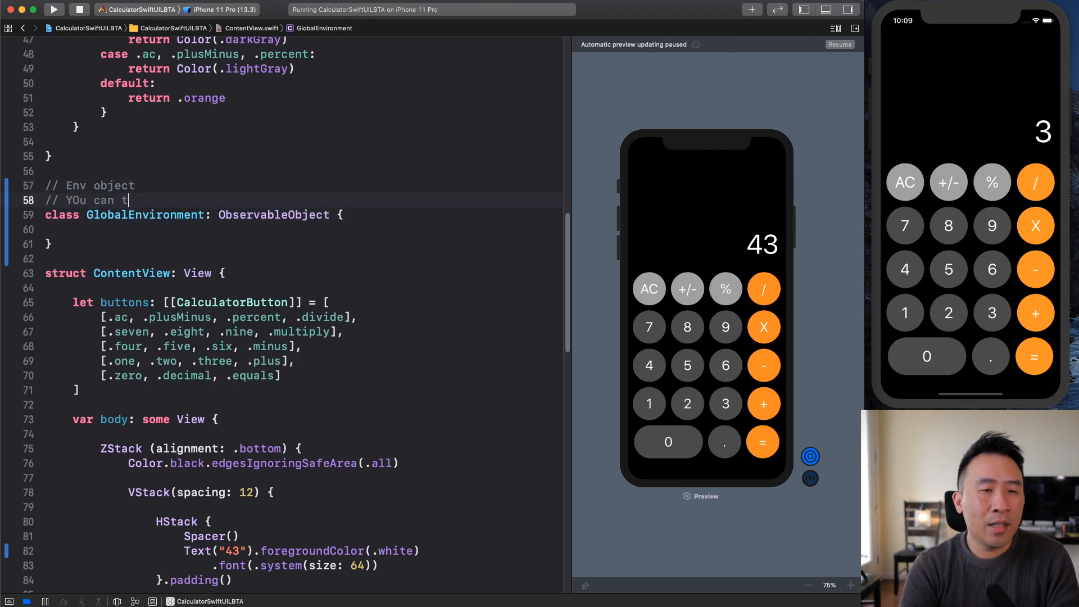
text(reat this as the Gl)
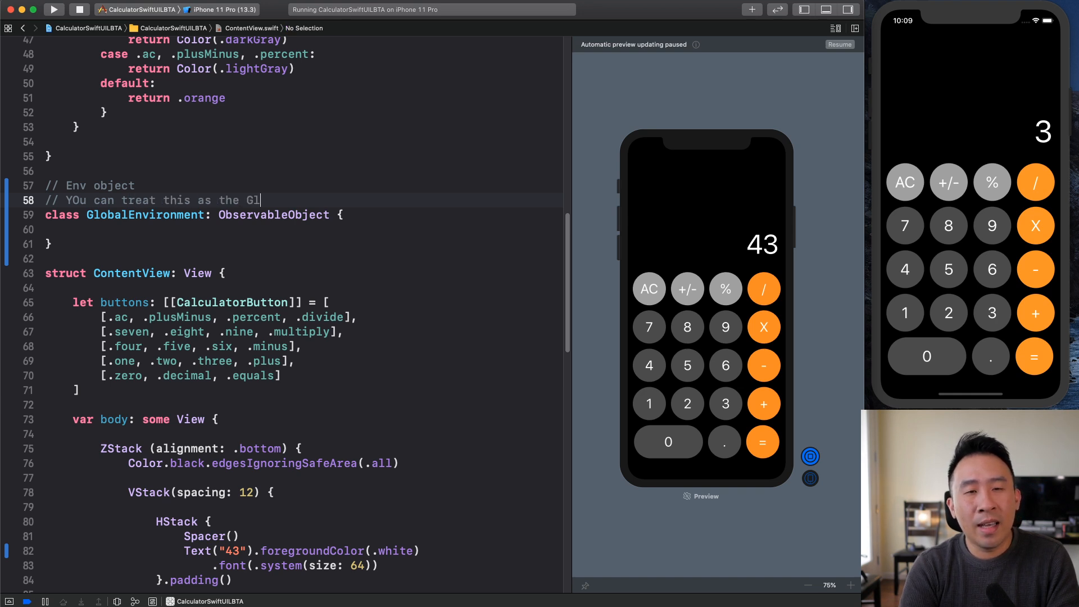
text(obal Application State)
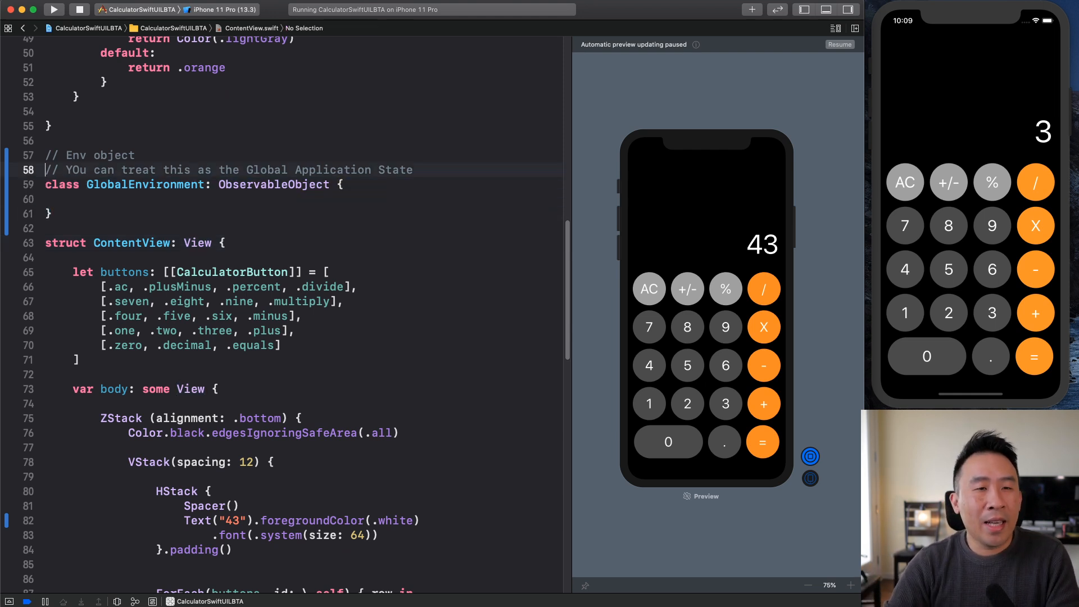
text(@)
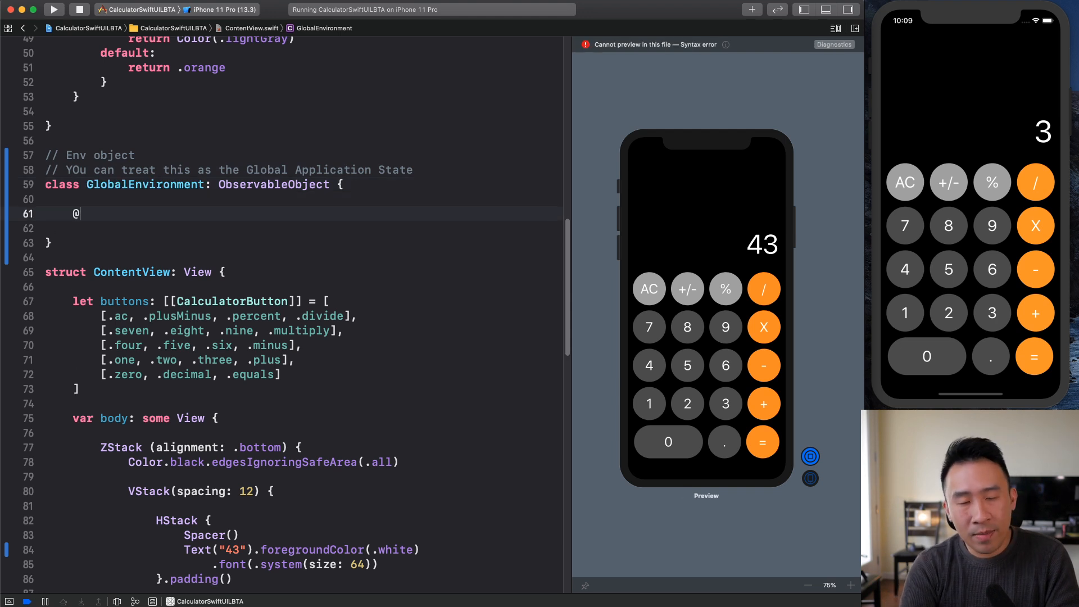
text(Published)
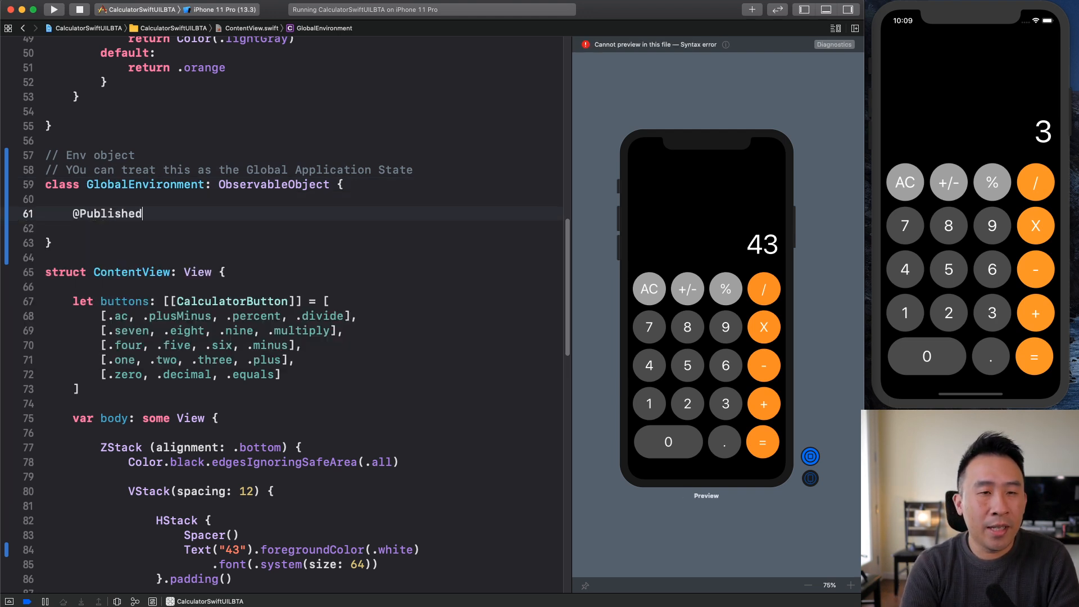
text(var display =)
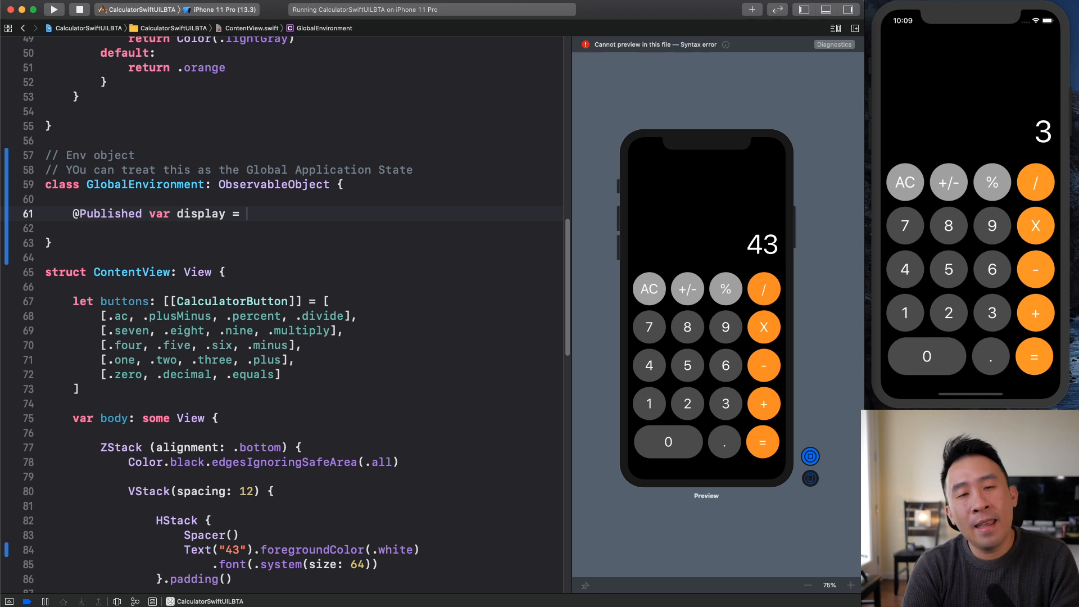
text("")
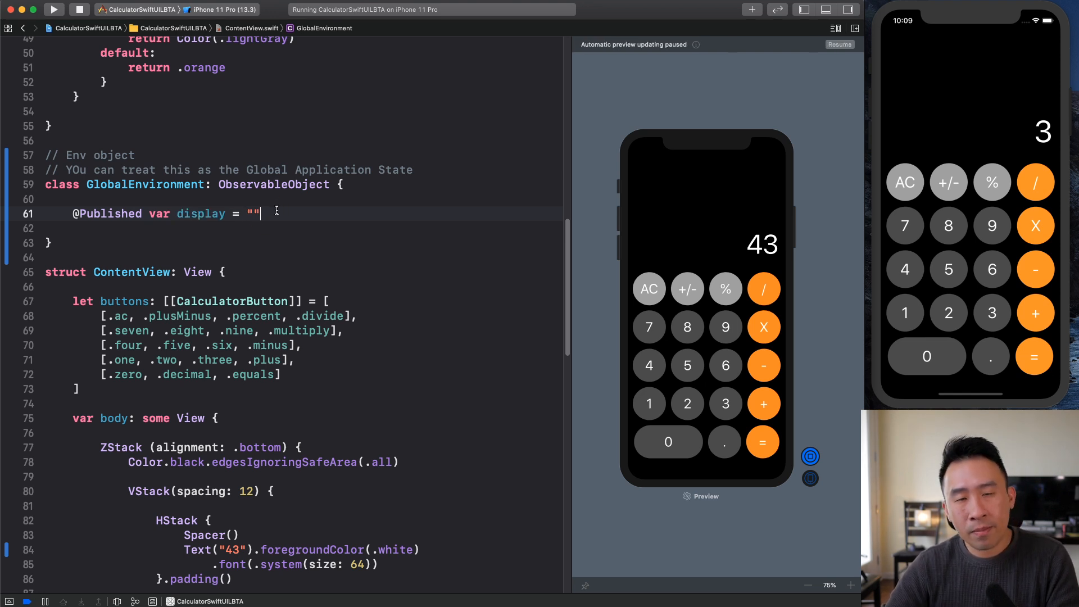
double_click(200, 213)
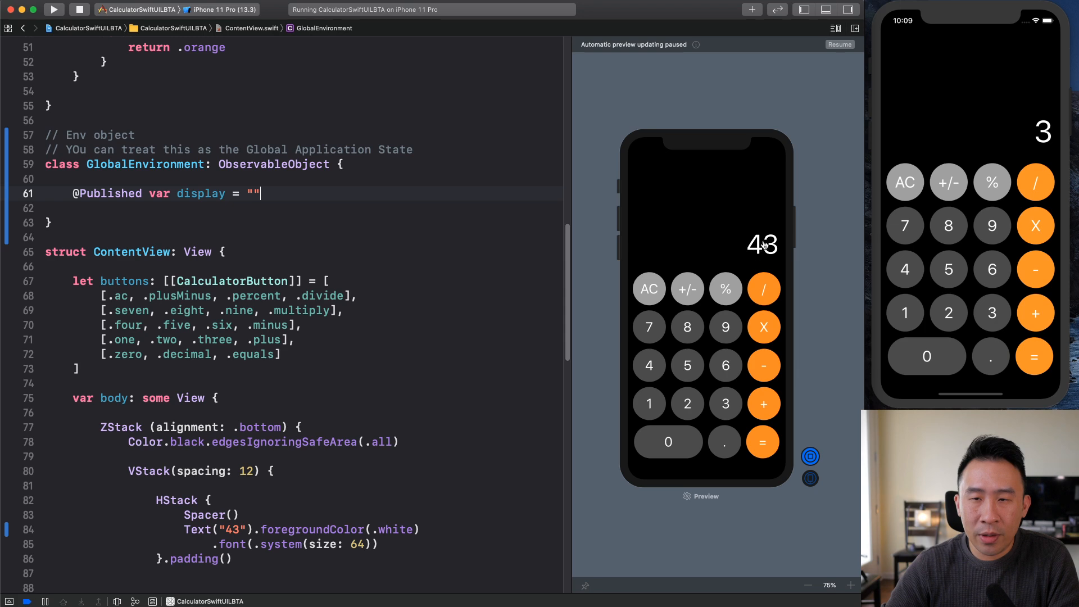
Select the GlobalEnvironment class name and place the cursor at the top of ContentView.
scroll(down, 3)
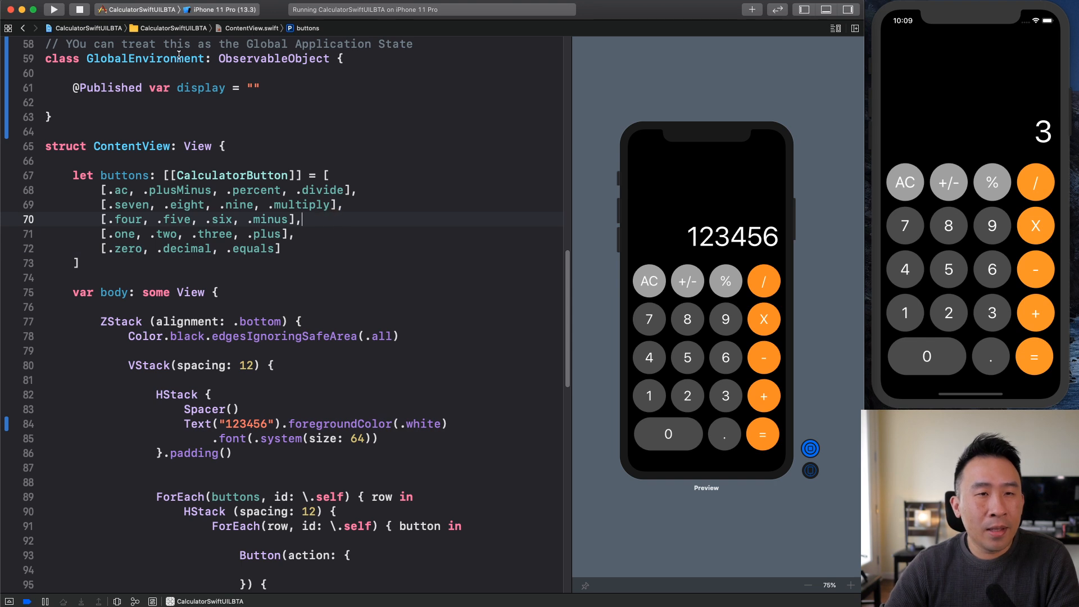
double_click(144, 59)
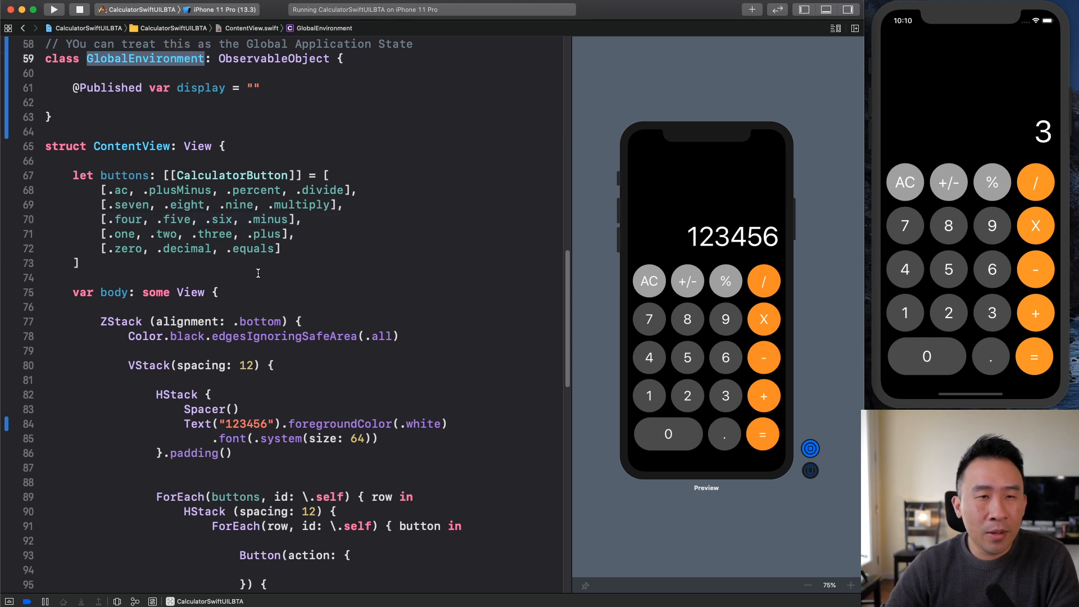
double_click(245, 423)
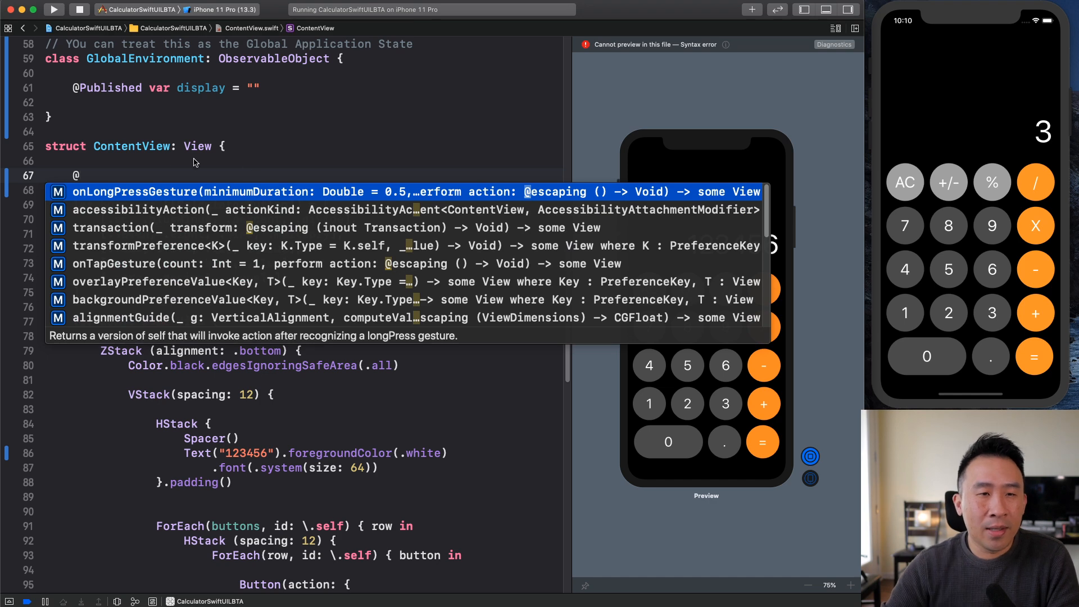
text(EnvironmentObject)
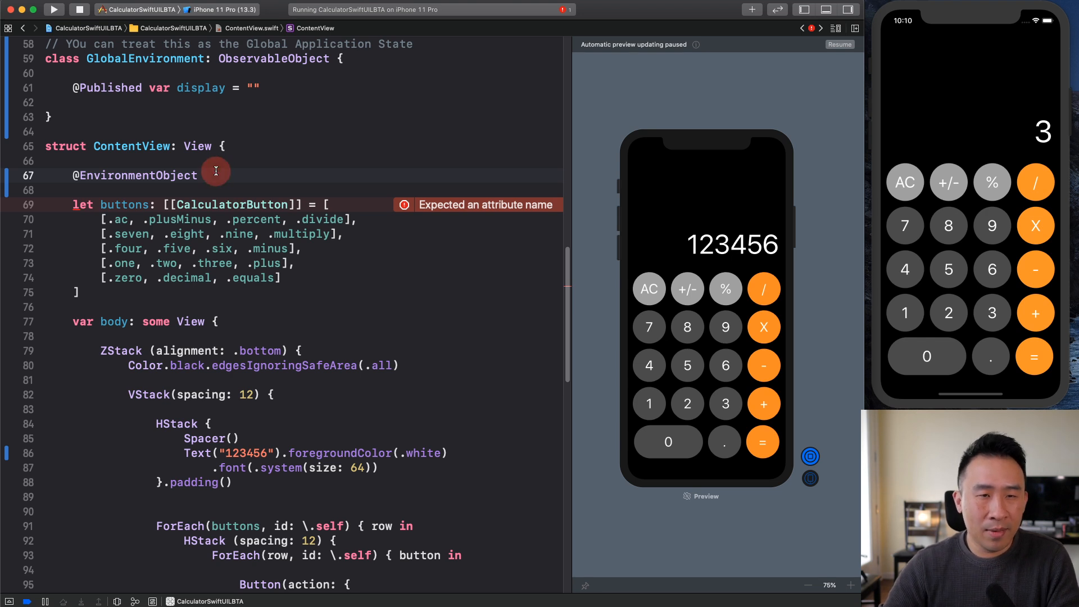
text(var env)
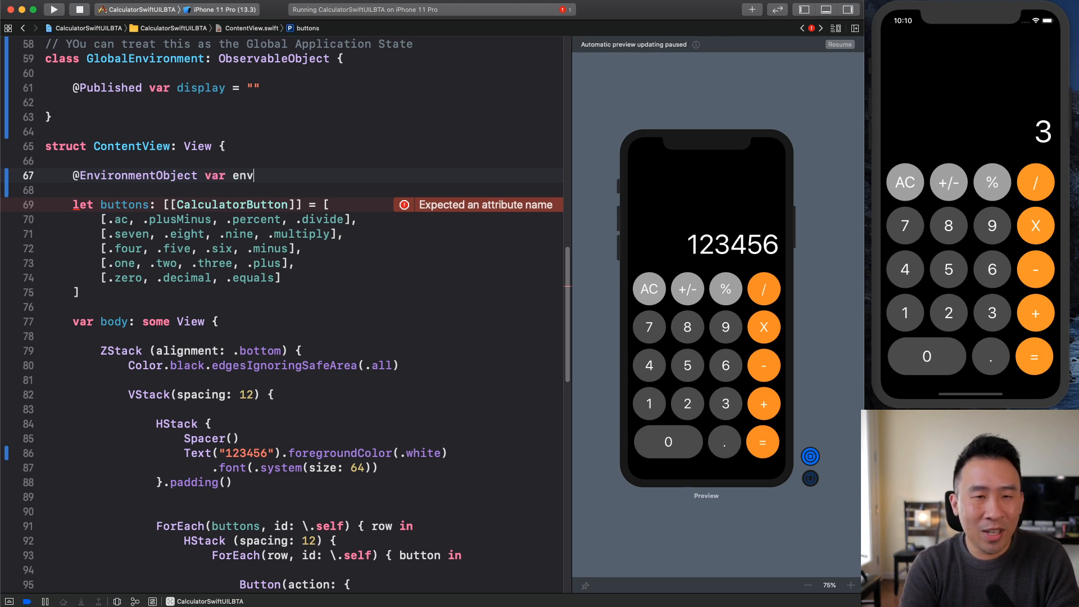
text(: GlobalEnvironment)
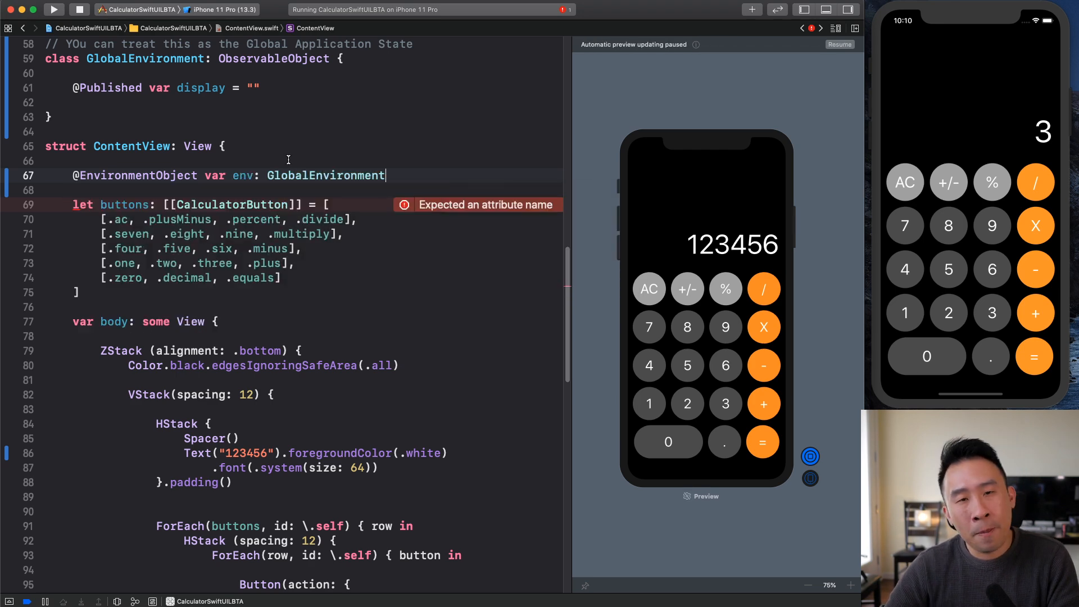
double_click(326, 176)
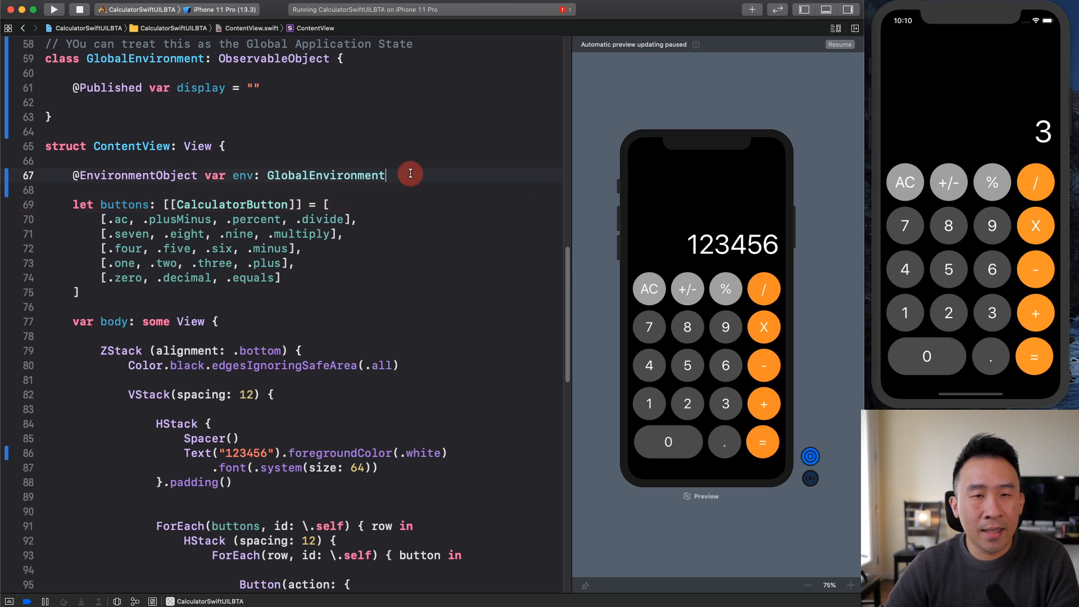
double_click(325, 175)
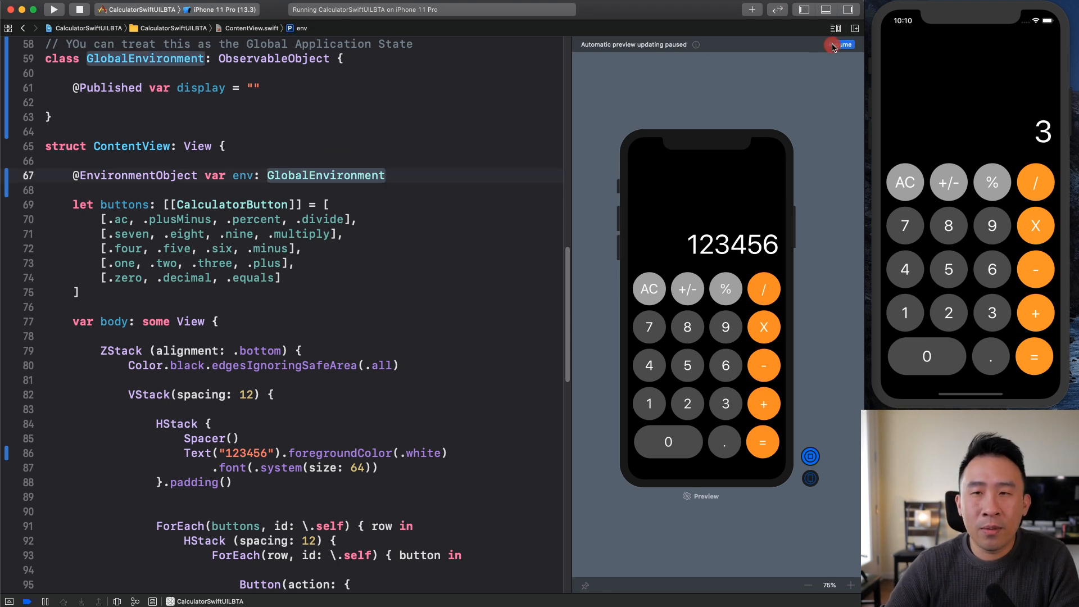
click(842, 44)
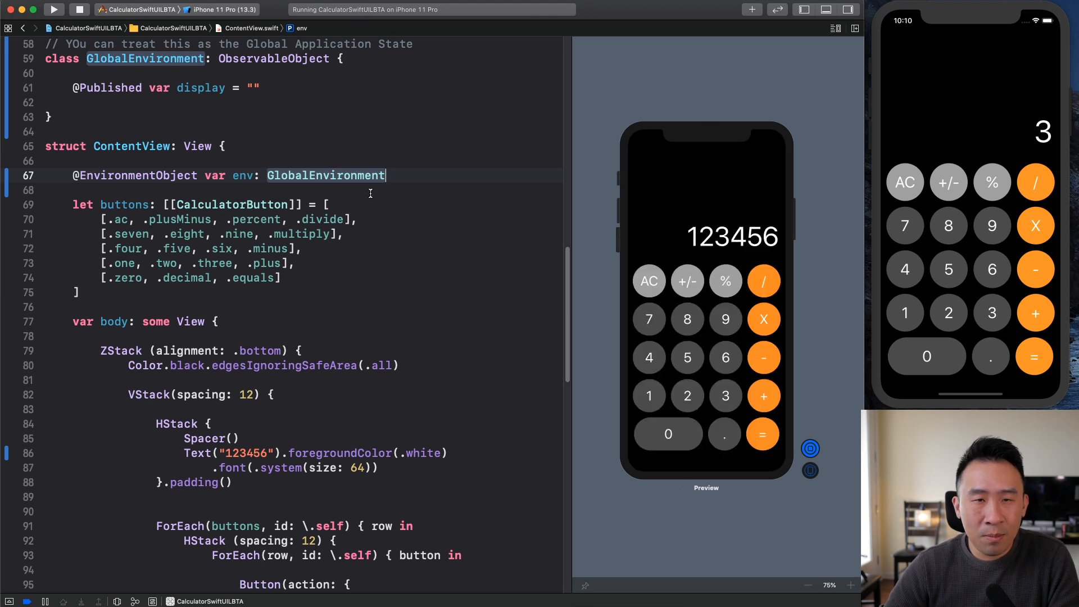
Replace the display Text's hardcoded "123456" with env.display.
double_click(242, 175)
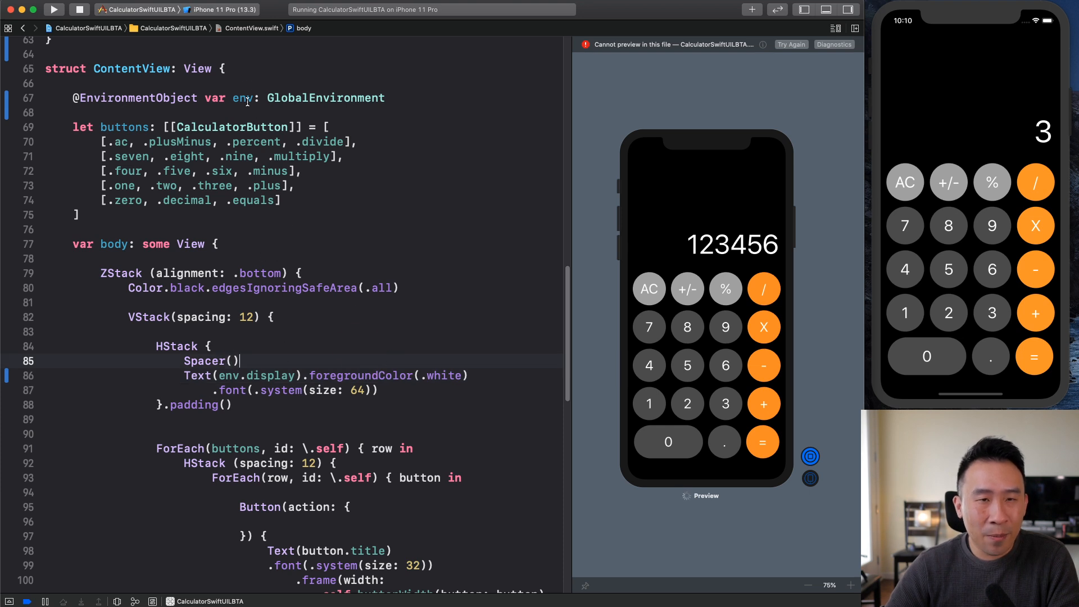
Open the newest CalculatorSwiftUILBTA crash report, which reports no GlobalEnvironment ObservableObject found.
double_click(242, 98)
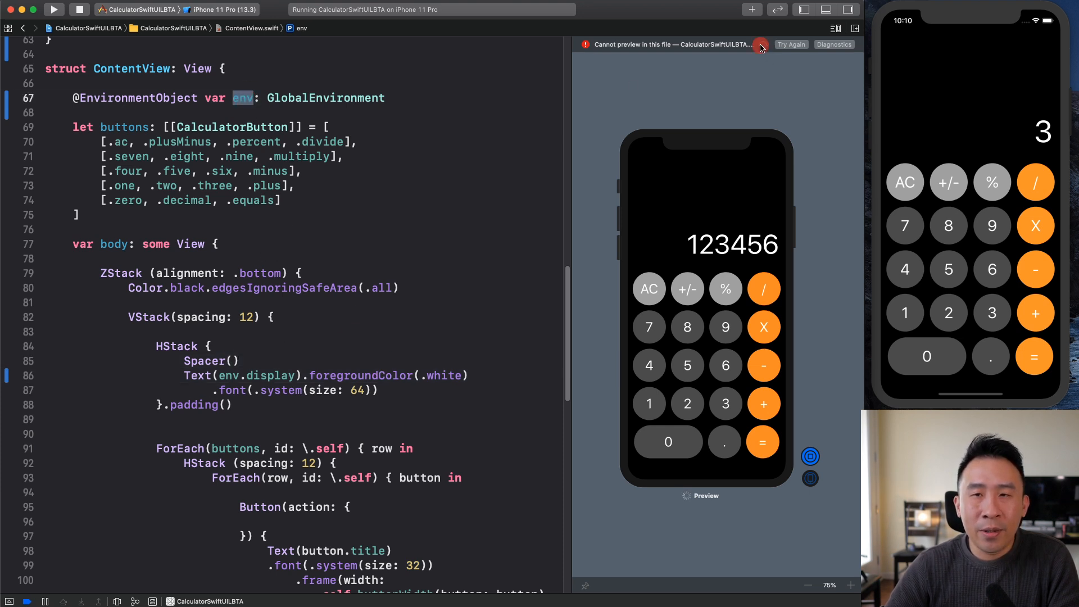
click(833, 44)
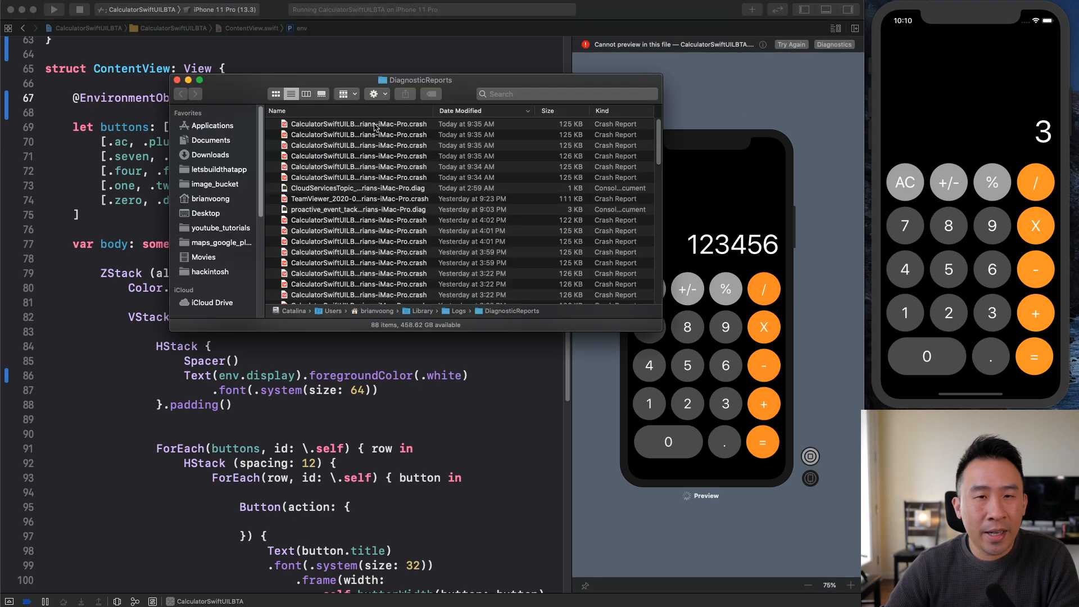
click(359, 123)
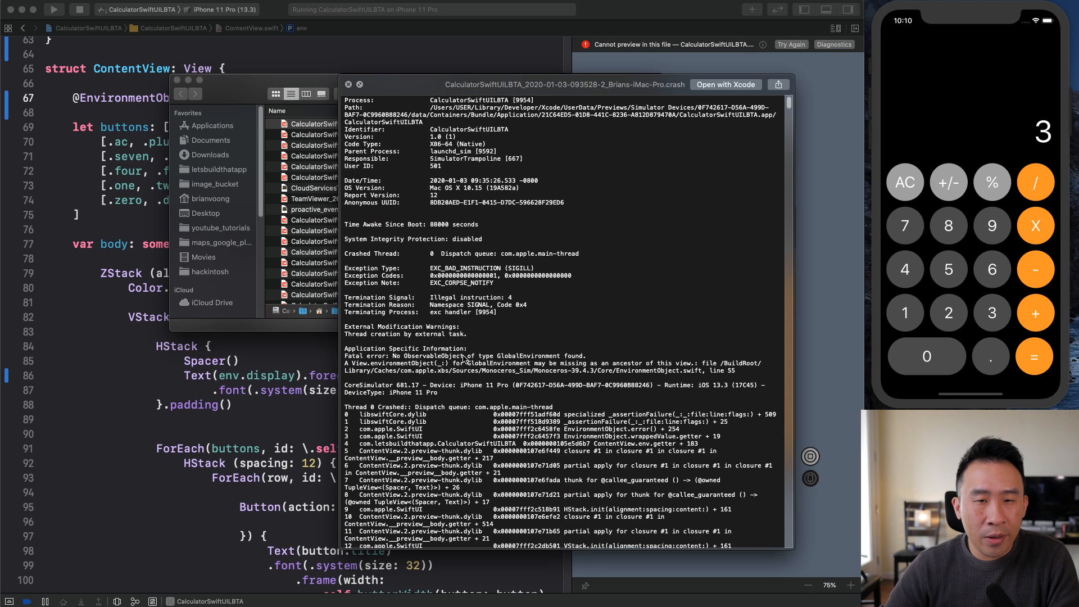
mouse_move(417, 187)
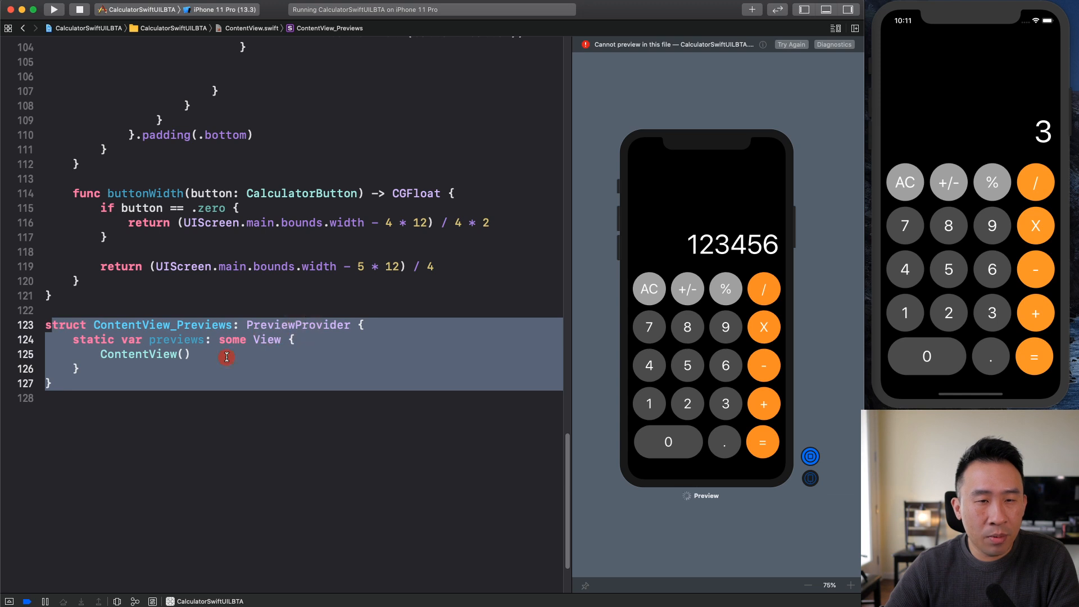
Append .environmentObject(GlobalEnvironment()) to ContentView() in ContentView_Previews.
text(.)
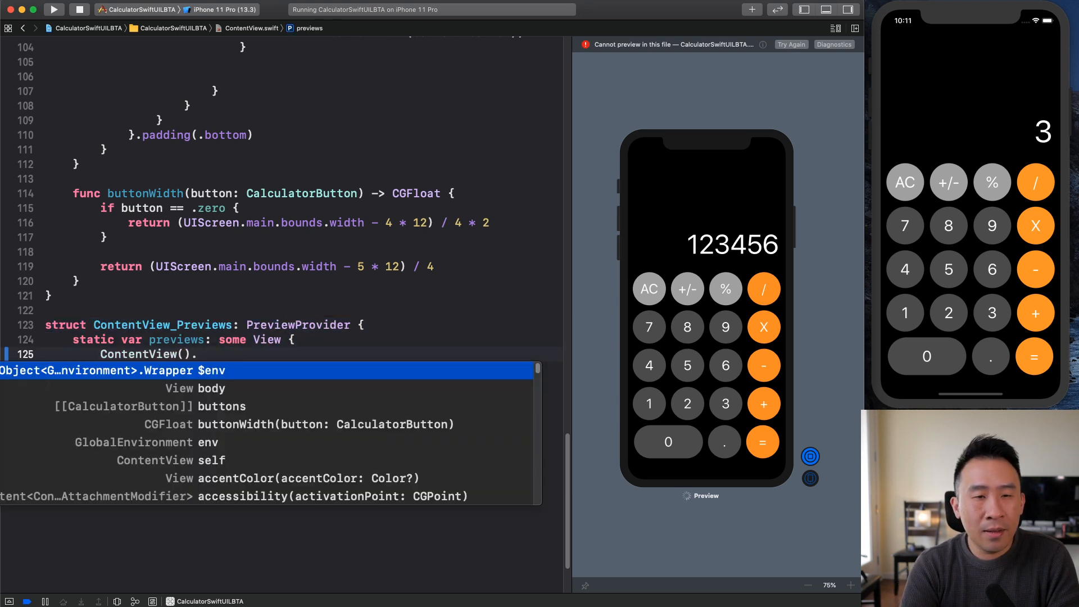
text(enobj)
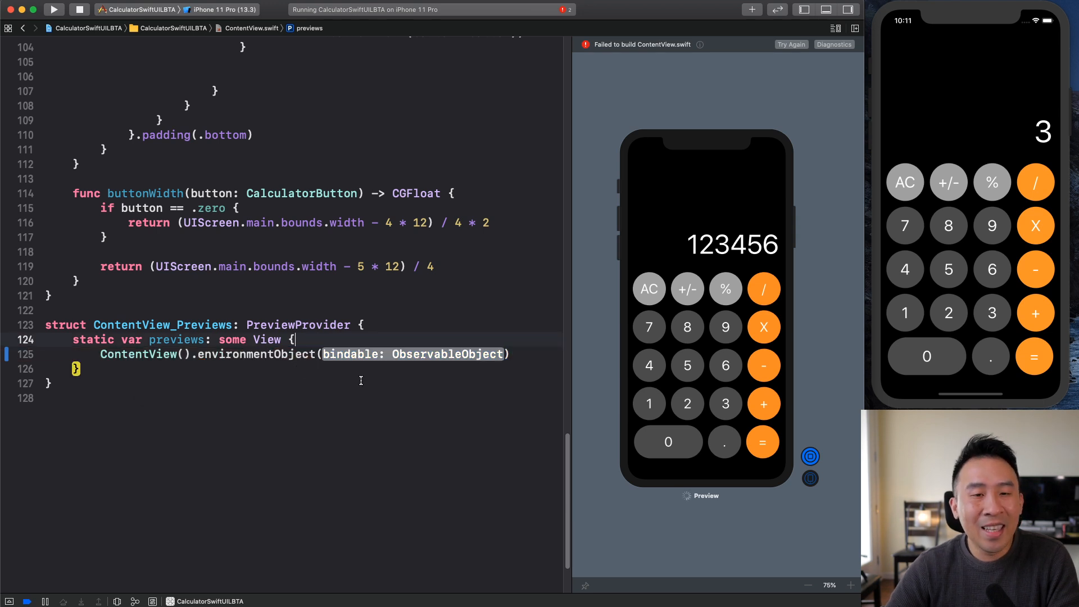
text(GlobalEnvironment()
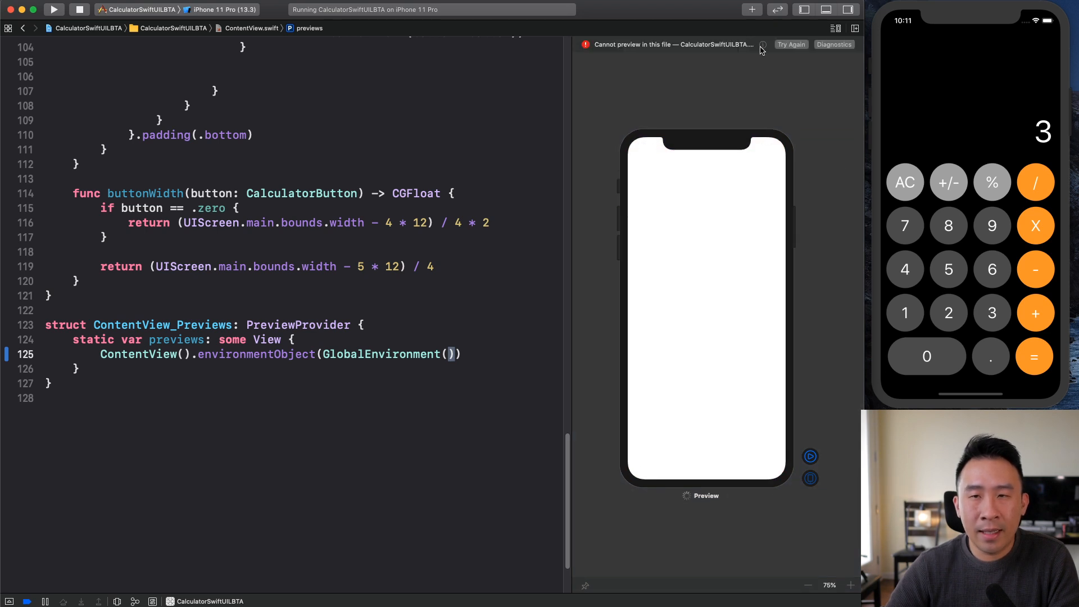
Recheck the preview's crash logs, then close the crash logs Finder window.
click(762, 43)
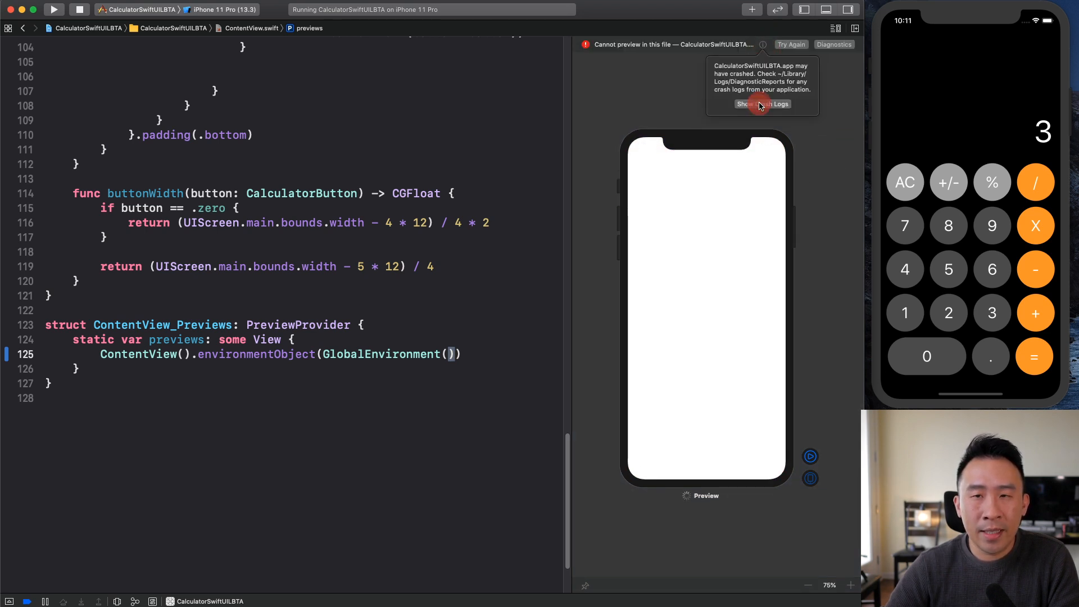
click(760, 104)
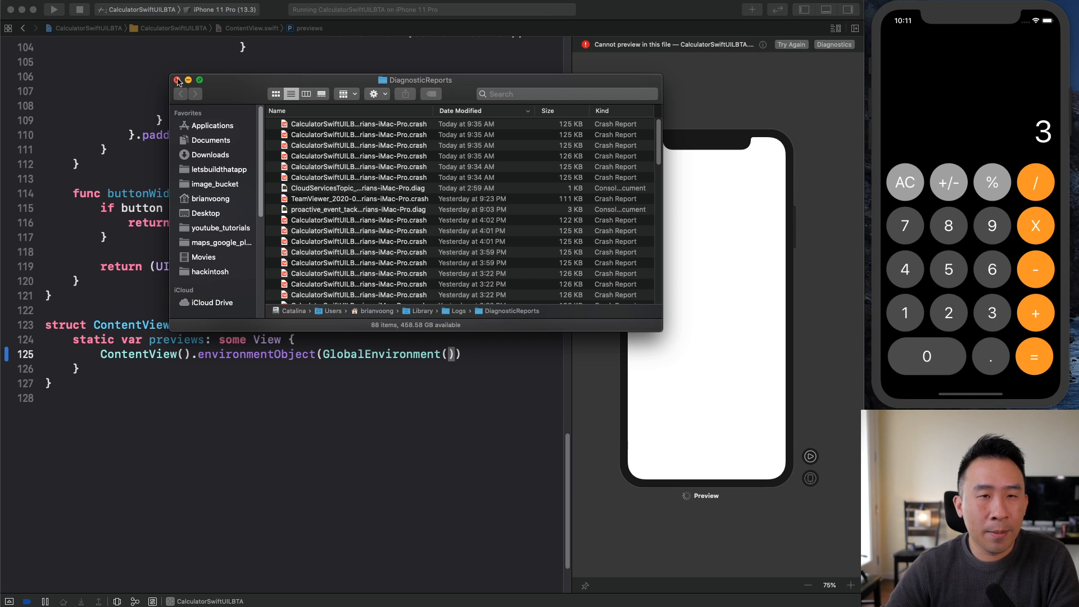
click(178, 80)
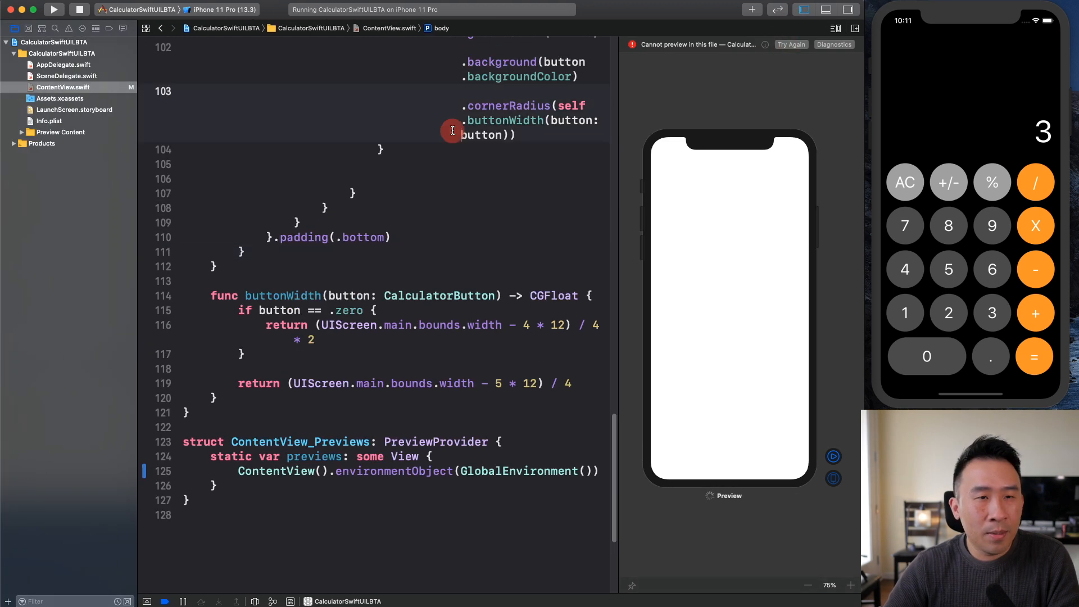
In SceneDelegate.swift, change ContentView() to ContentView().environmentObject(GlobalEnvironment()), then return to ContentView.swift.
click(66, 76)
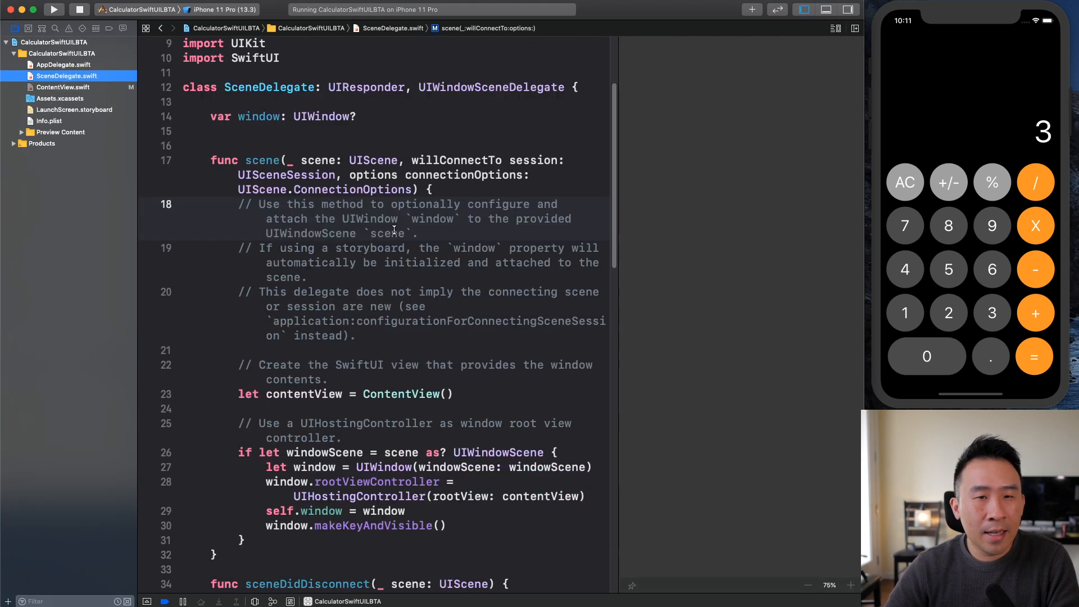
double_click(402, 393)
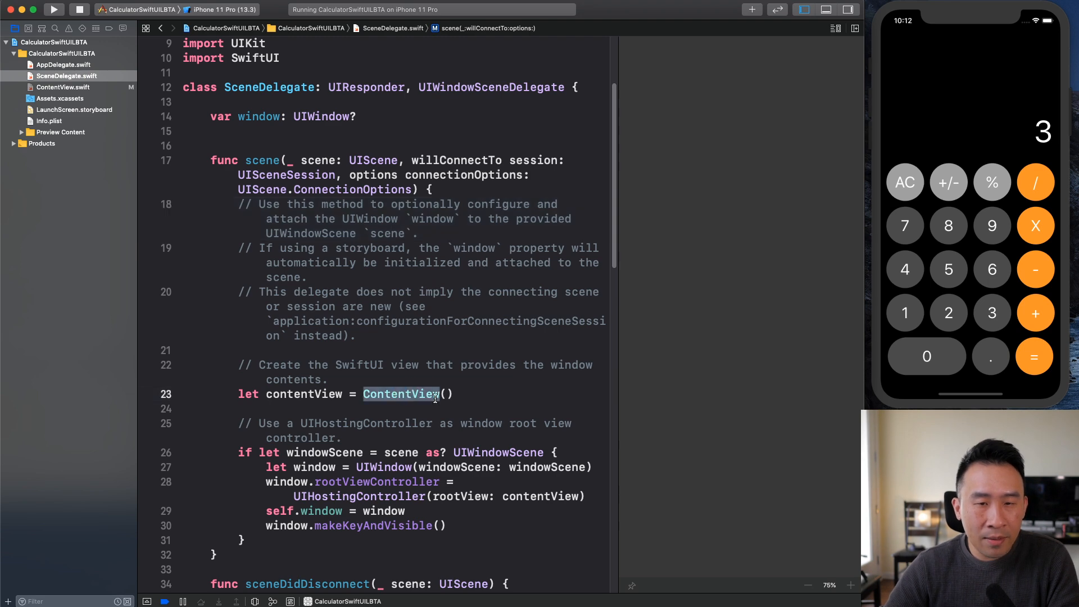
text(.en)
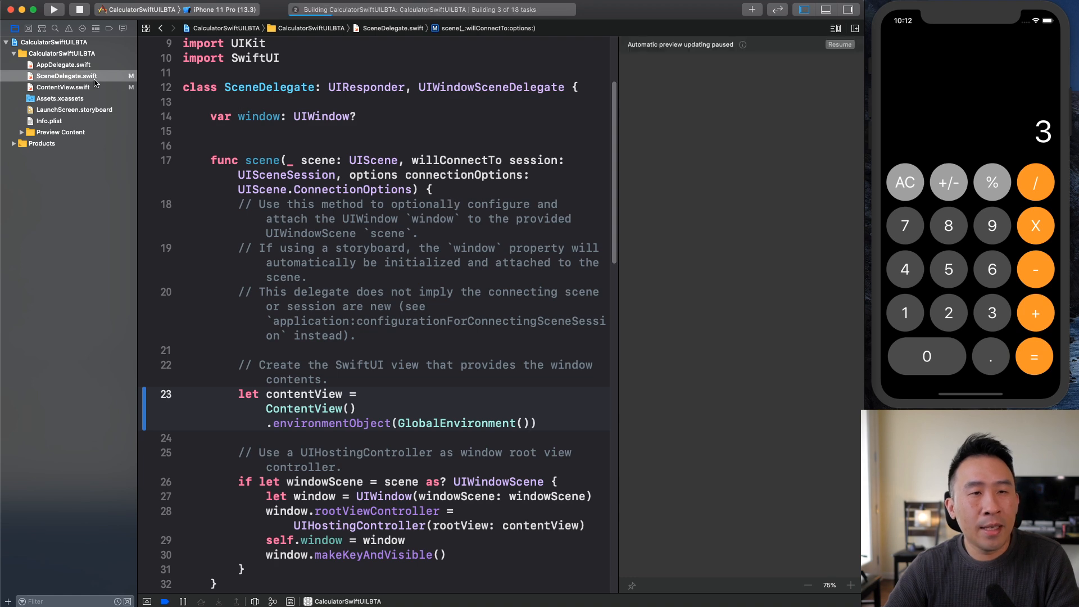
click(56, 88)
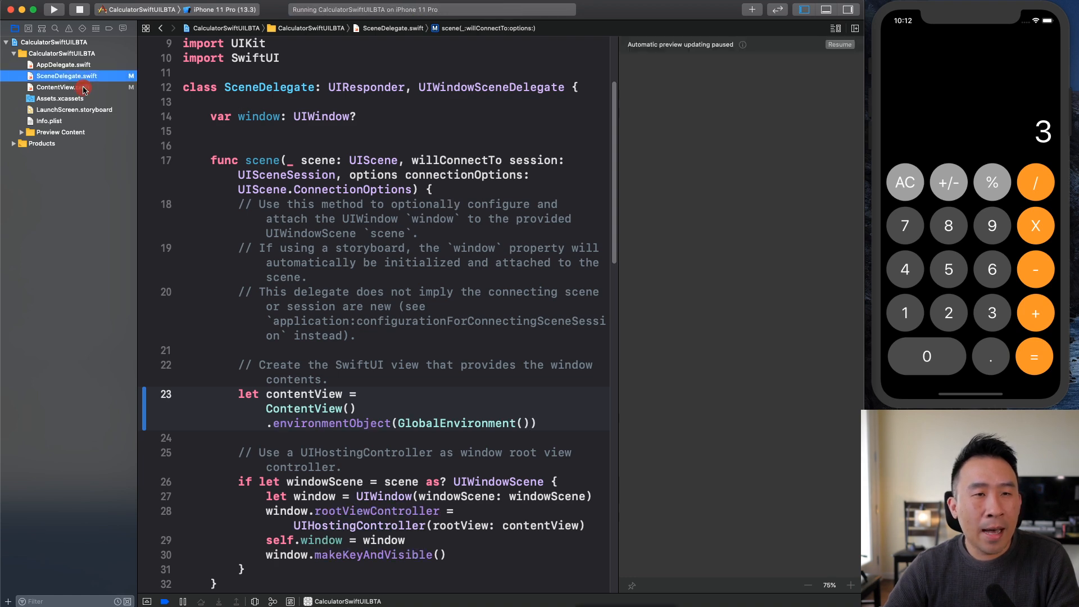
click(56, 88)
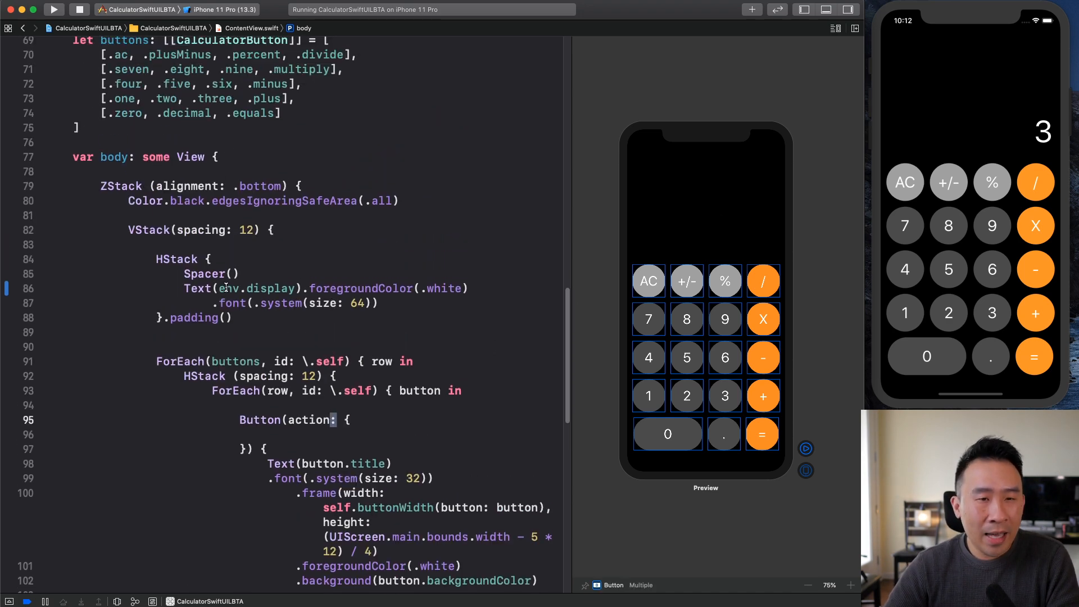
Change GlobalEnvironment's display default from "" to "00".
double_click(270, 288)
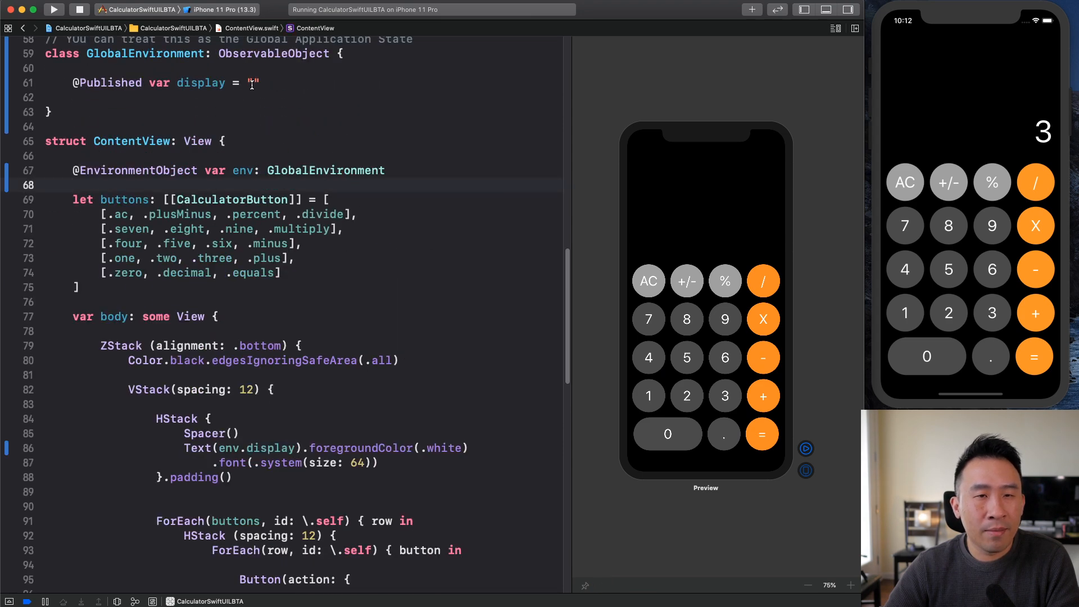
text(00)
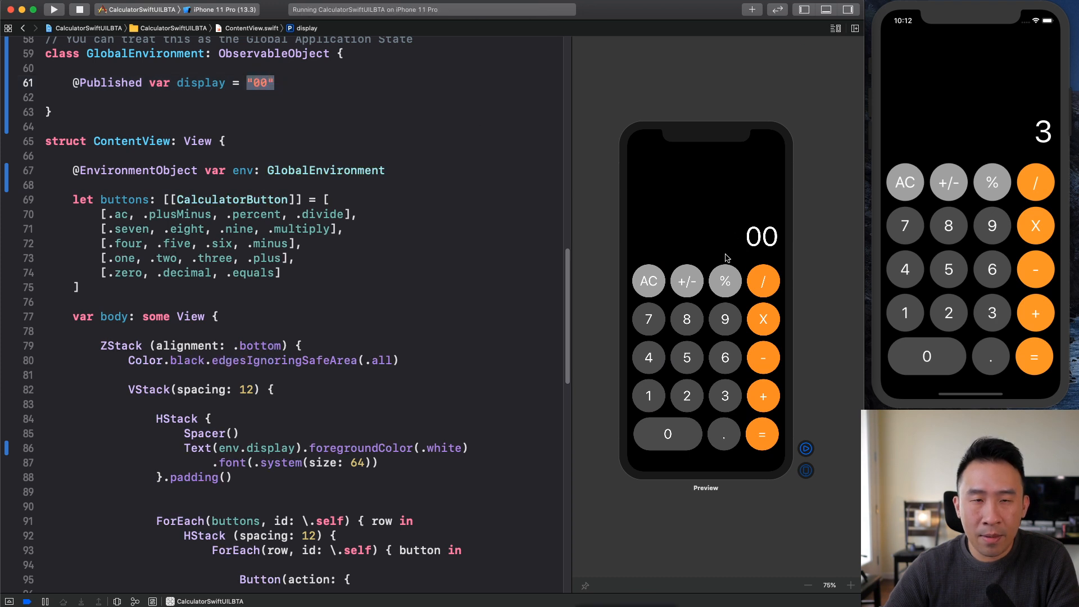
scroll(down, 3)
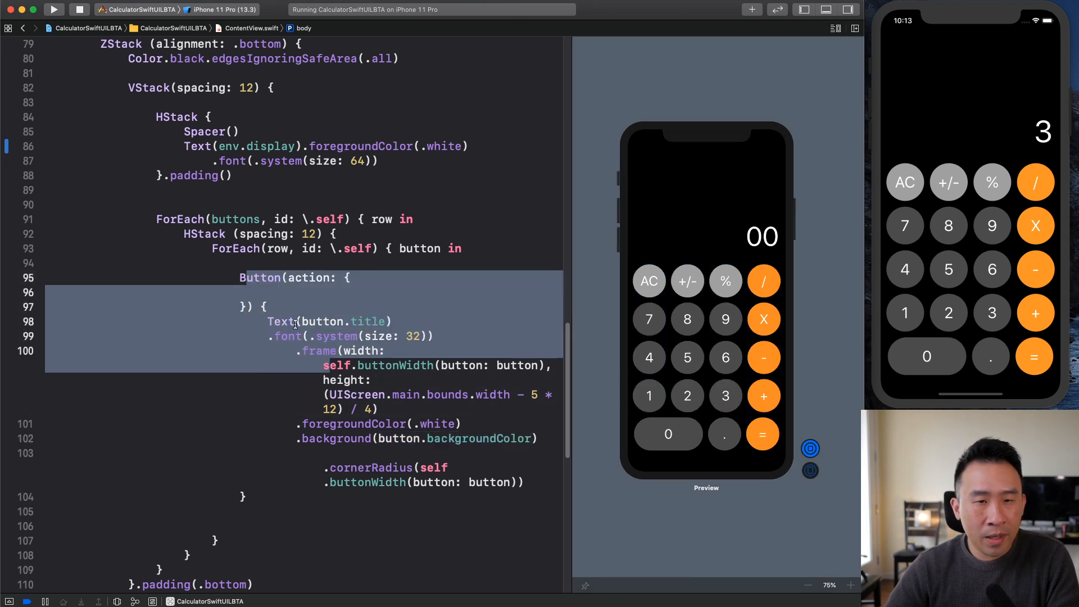
Make the button action set self.env.display = button.title, then tap 9 in the preview to verify.
double_click(368, 321)
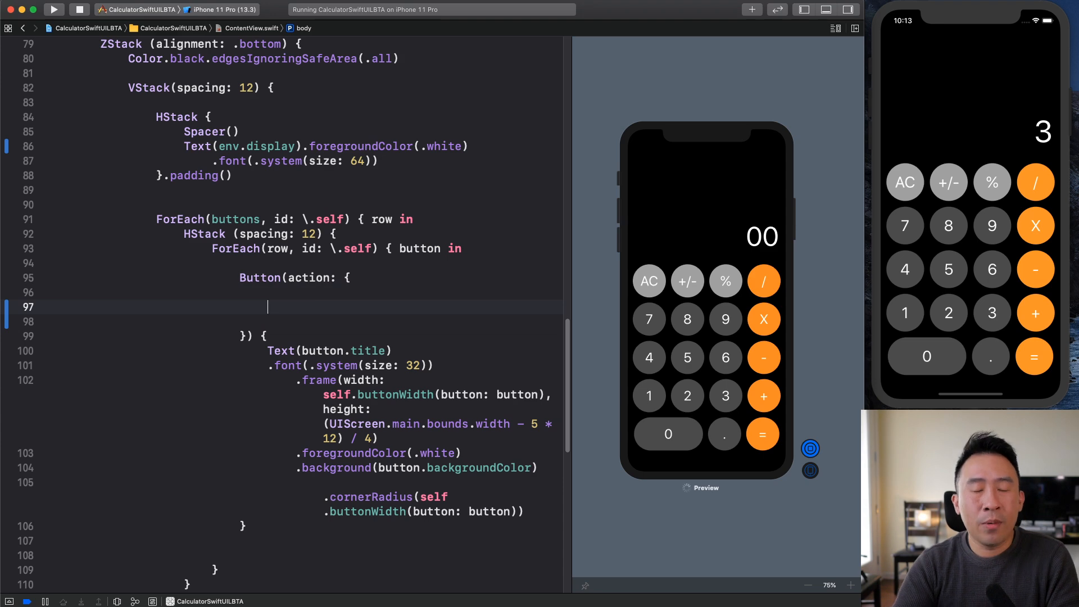
text(sel)
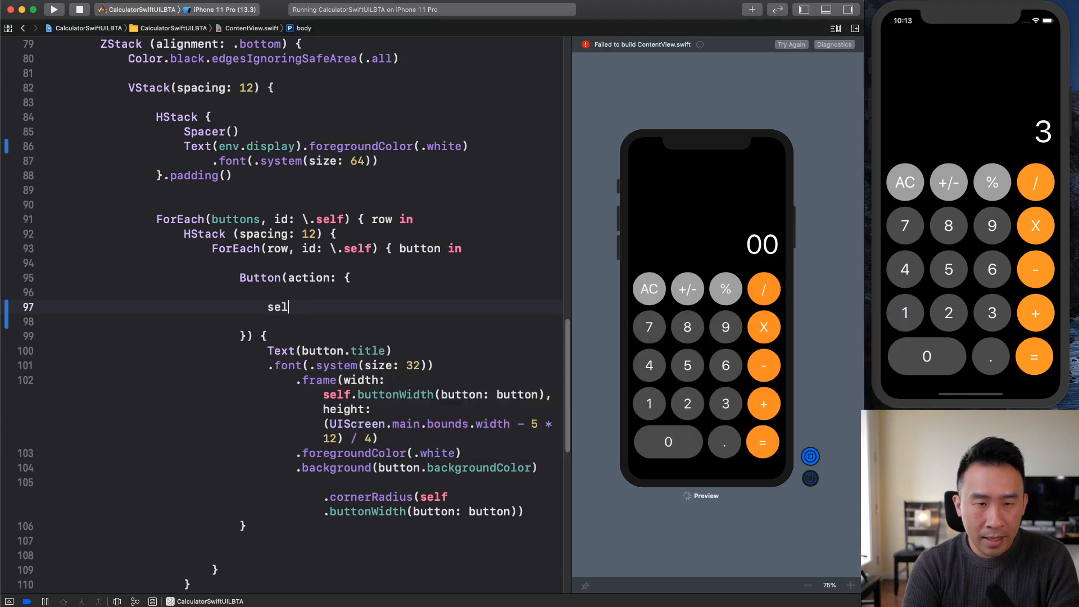
text(f.env.display = button.title)
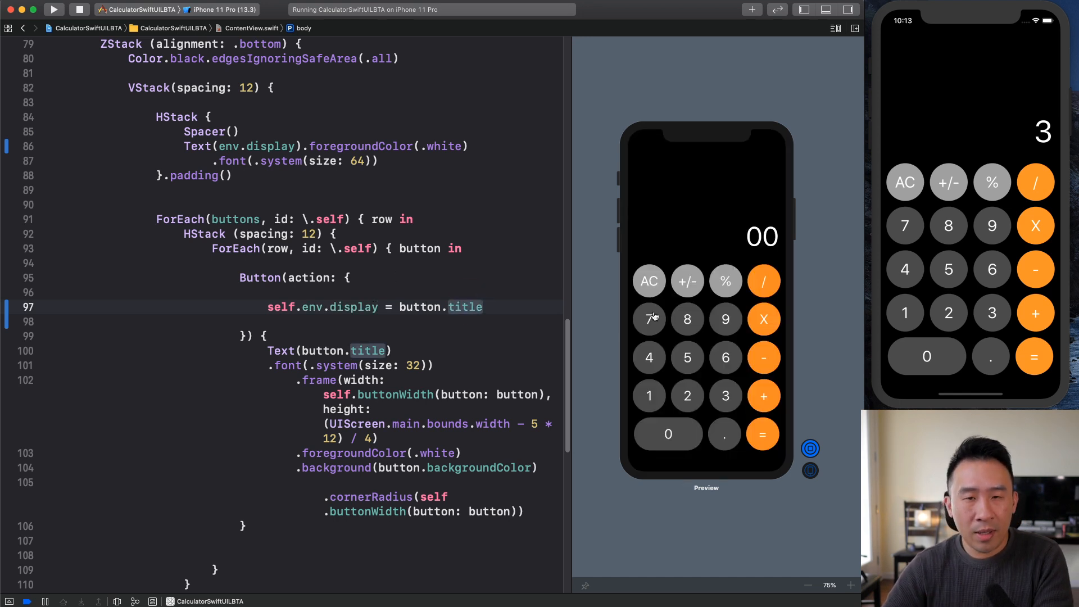
click(725, 319)
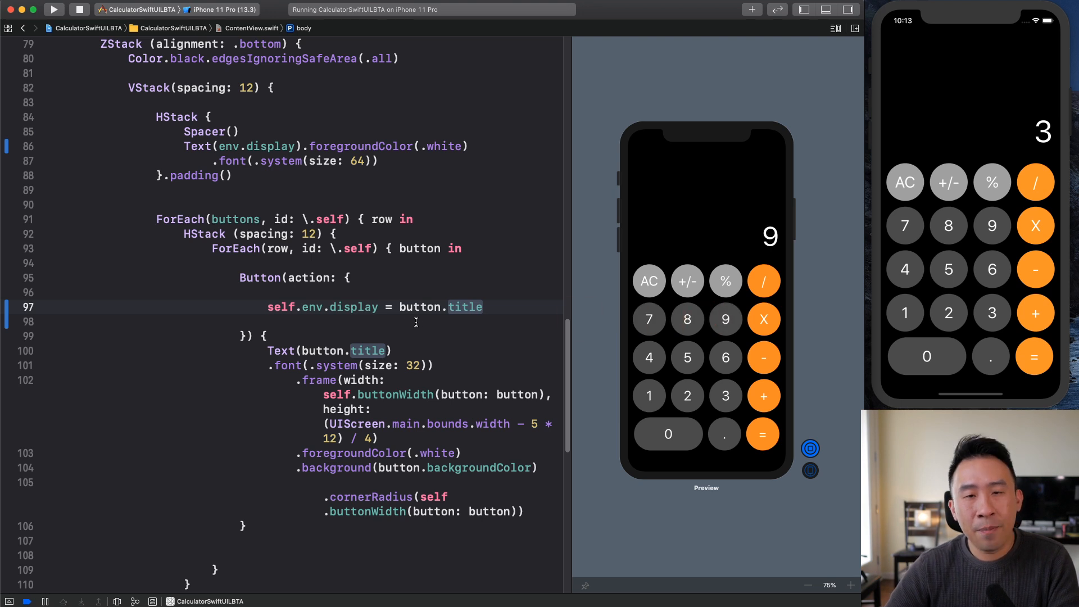
double_click(352, 306)
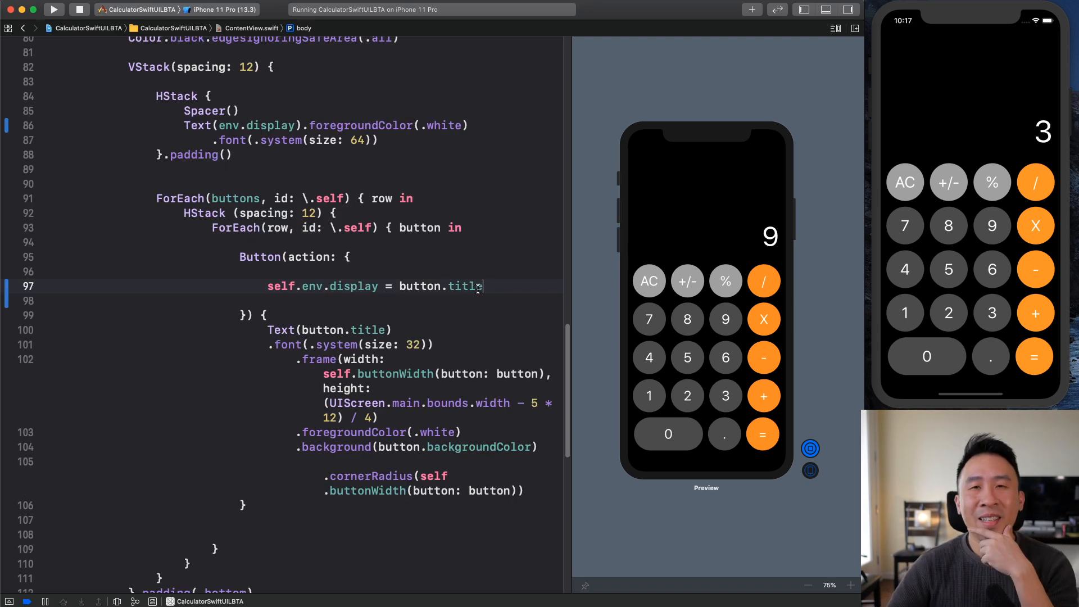
mouse_move(660, 249)
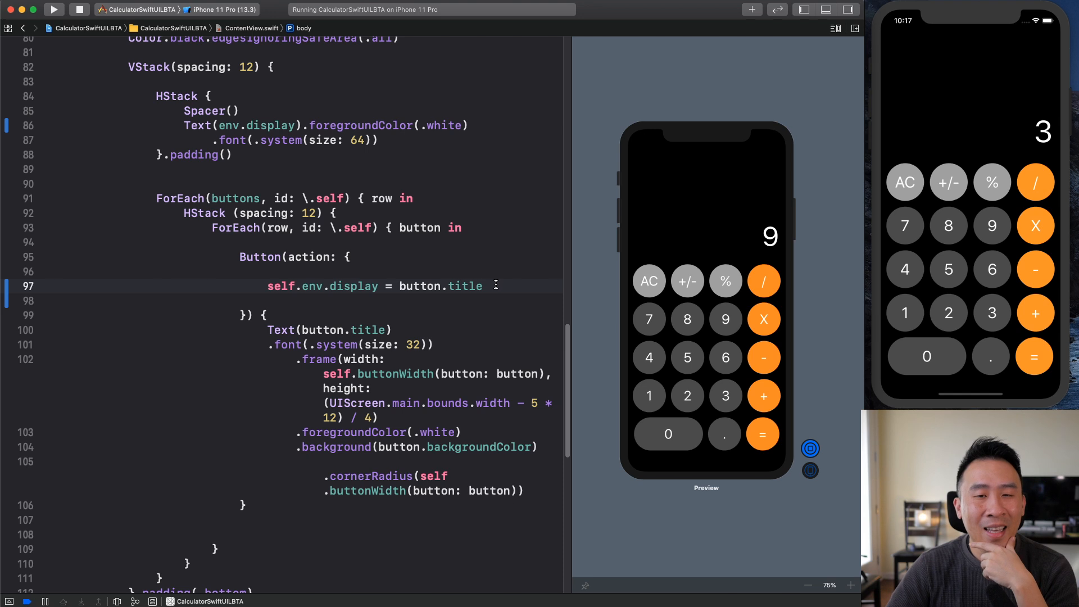
double_click(467, 286)
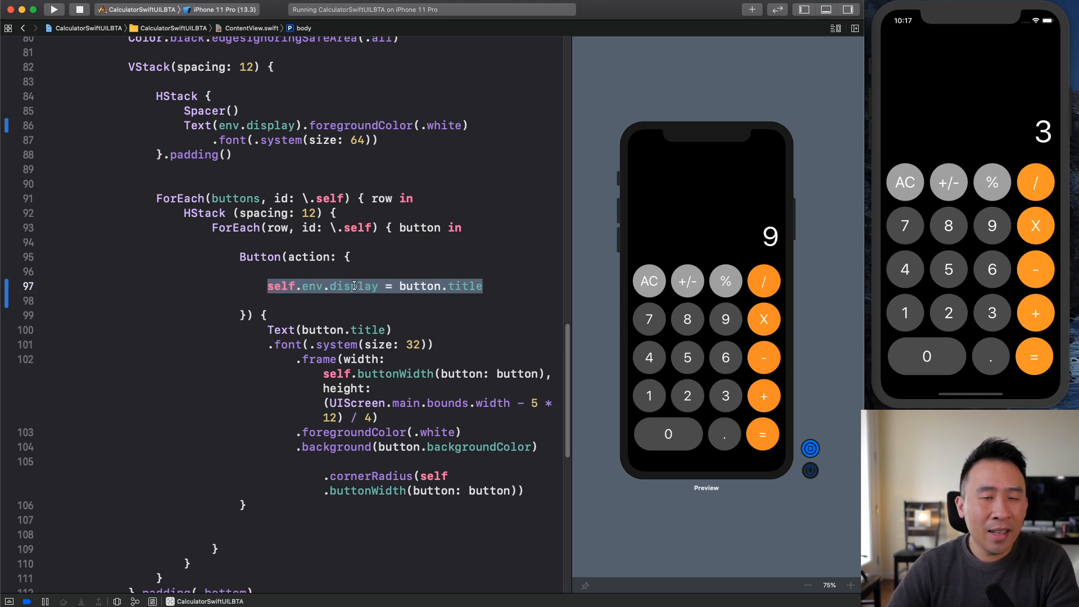
double_click(354, 286)
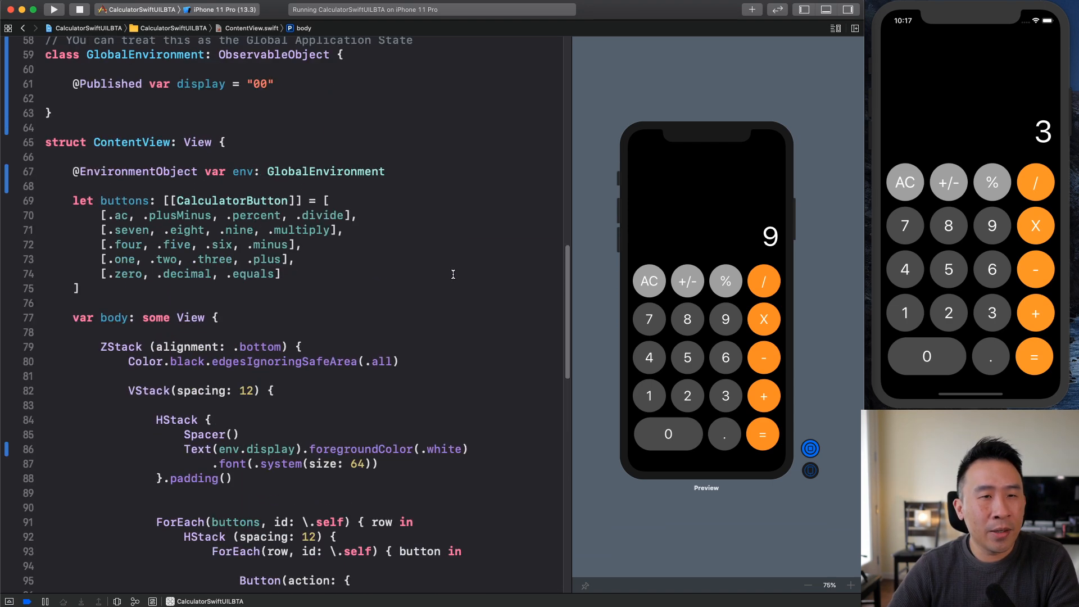
Add func receiveInput(calculatorButton: CalculatorButton) to GlobalEnvironment, setting self.display to its title.
click(274, 90)
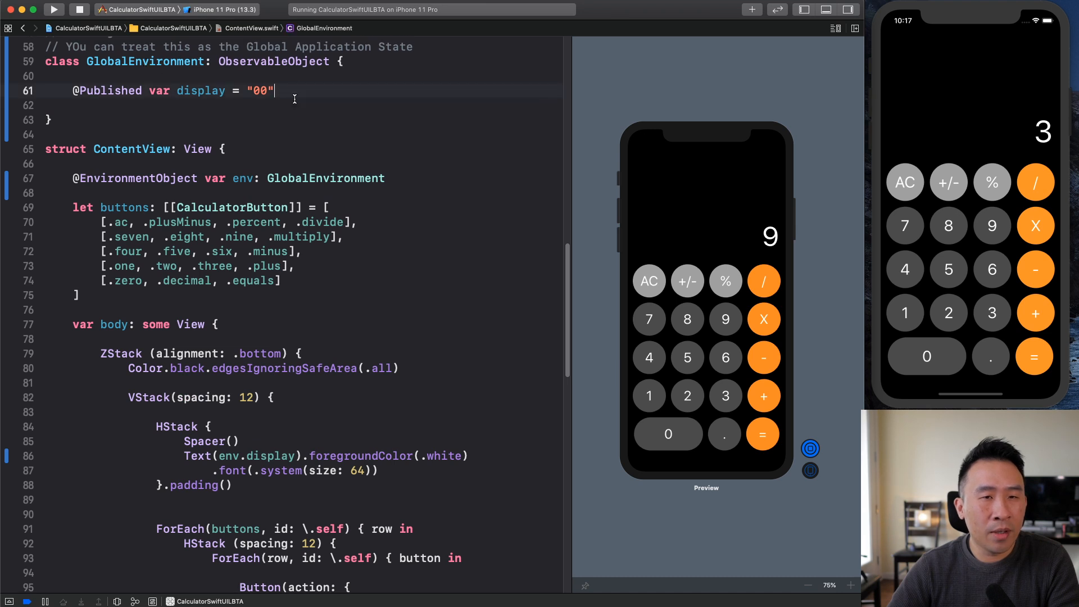
text(fu)
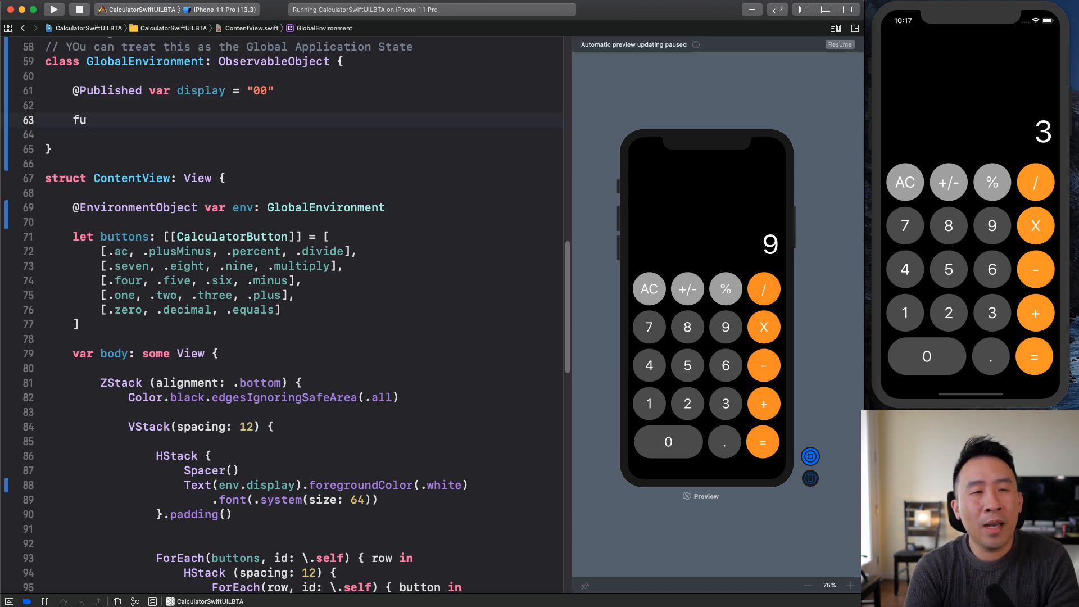
text(nc receiveInput()
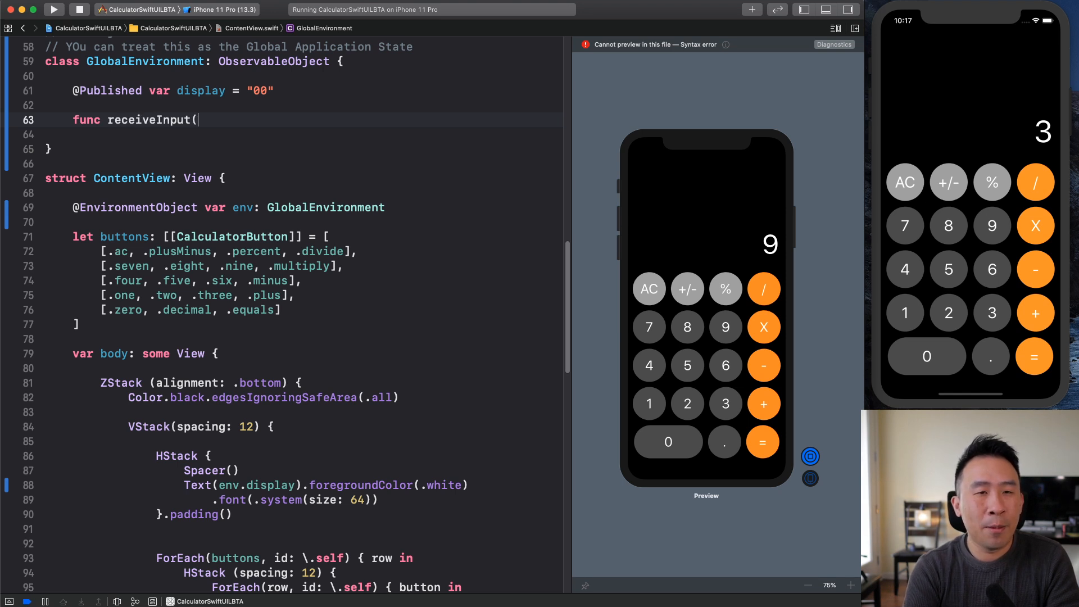
text(calculatorButton: Cal))
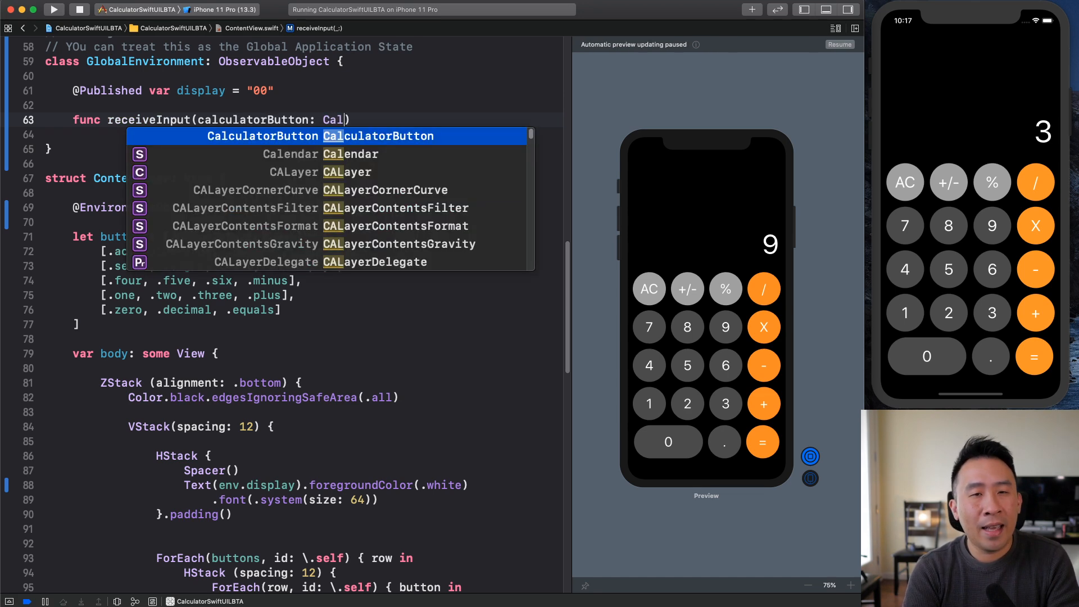
key(tab)
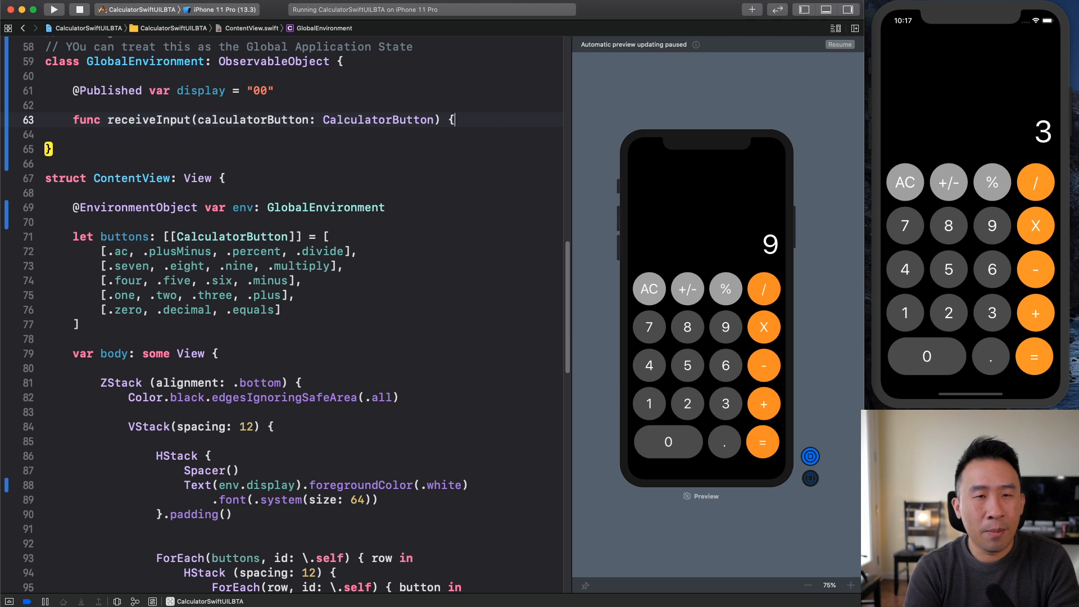
text(self.)
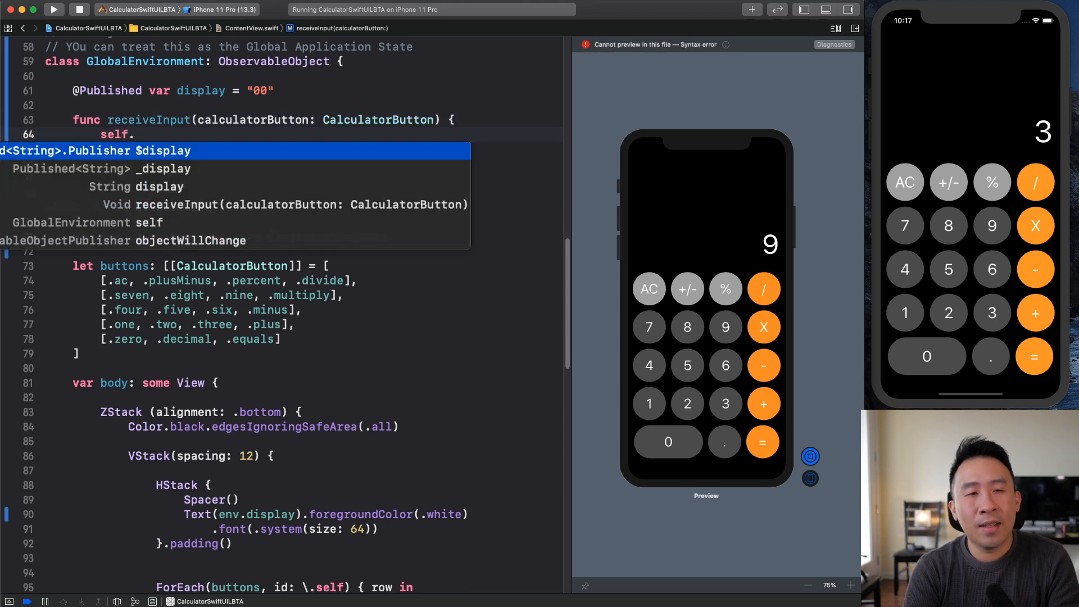
text(di)
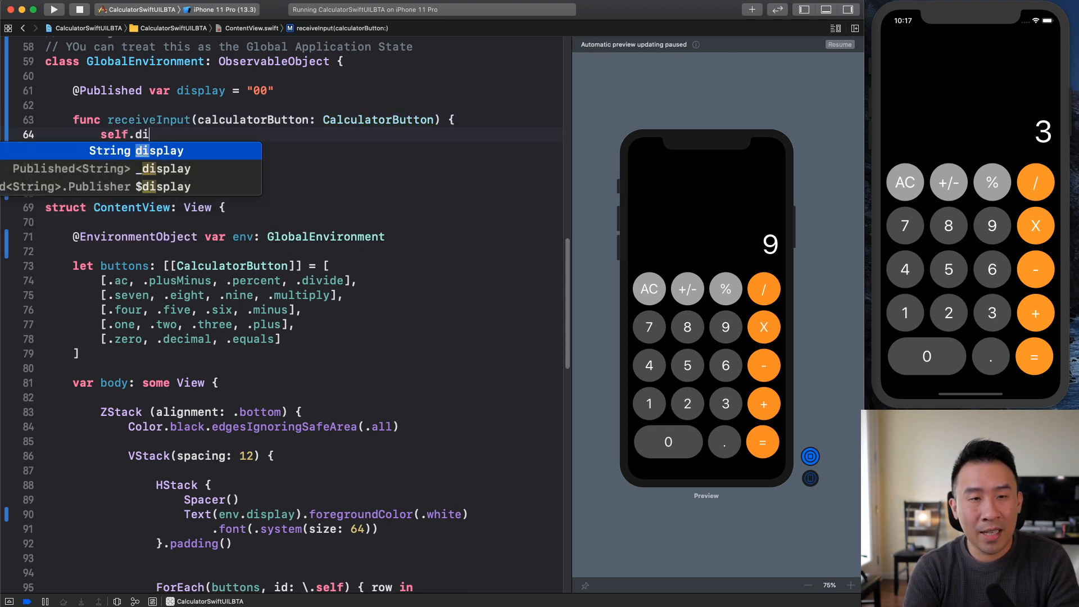
text(splay = calculatorButton.title)
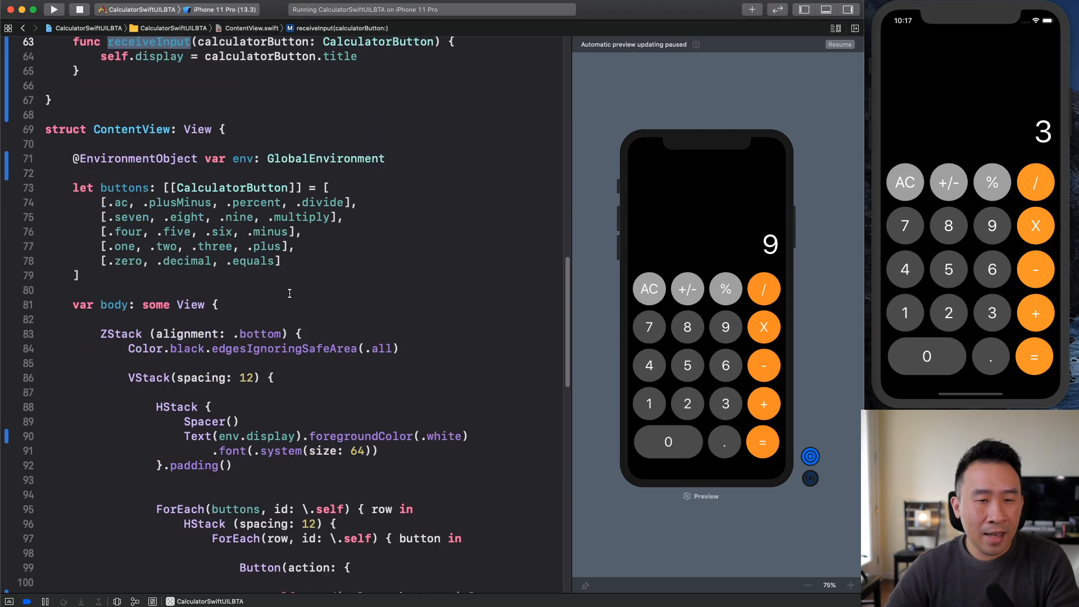
scroll(down, 3)
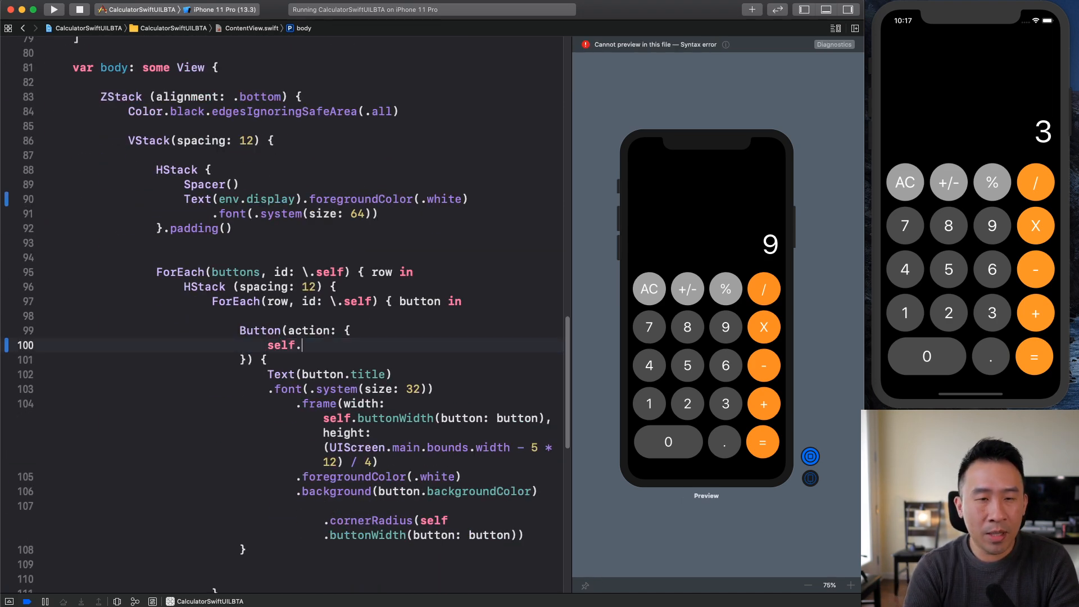
text(env.receiveInput(calculatorBut)
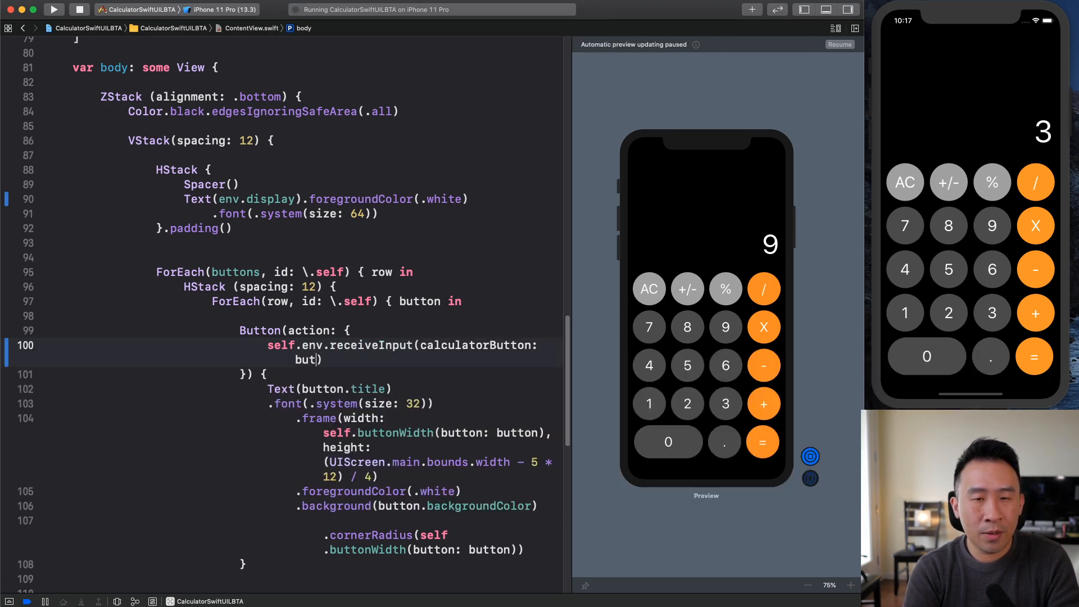
Call self.env.receiveInput(calculatorButton: button), check the preview shows 6, and edit display's default.
text(ton)
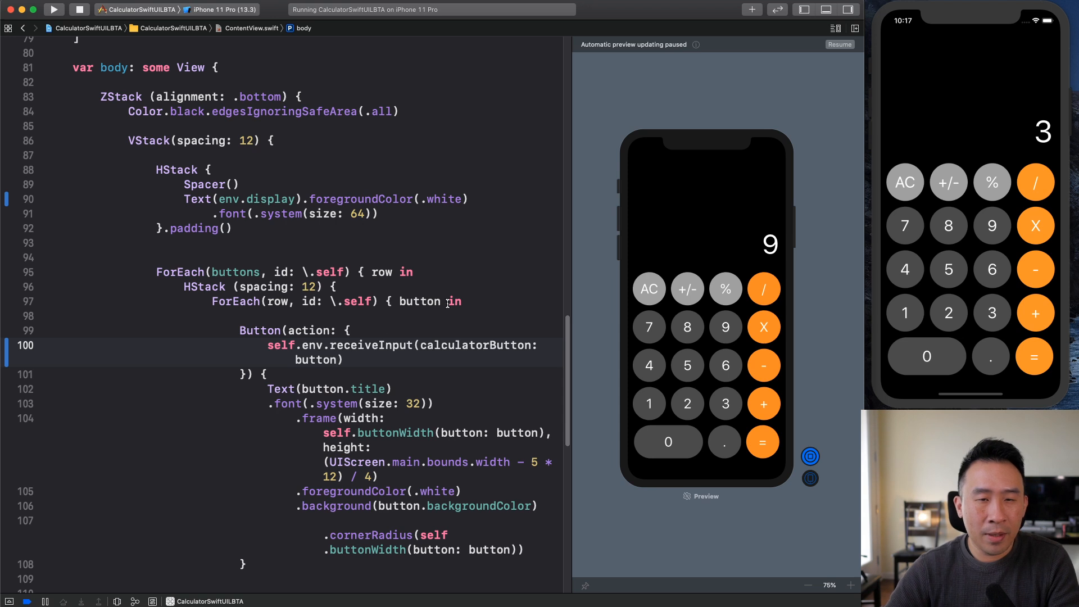
double_click(419, 301)
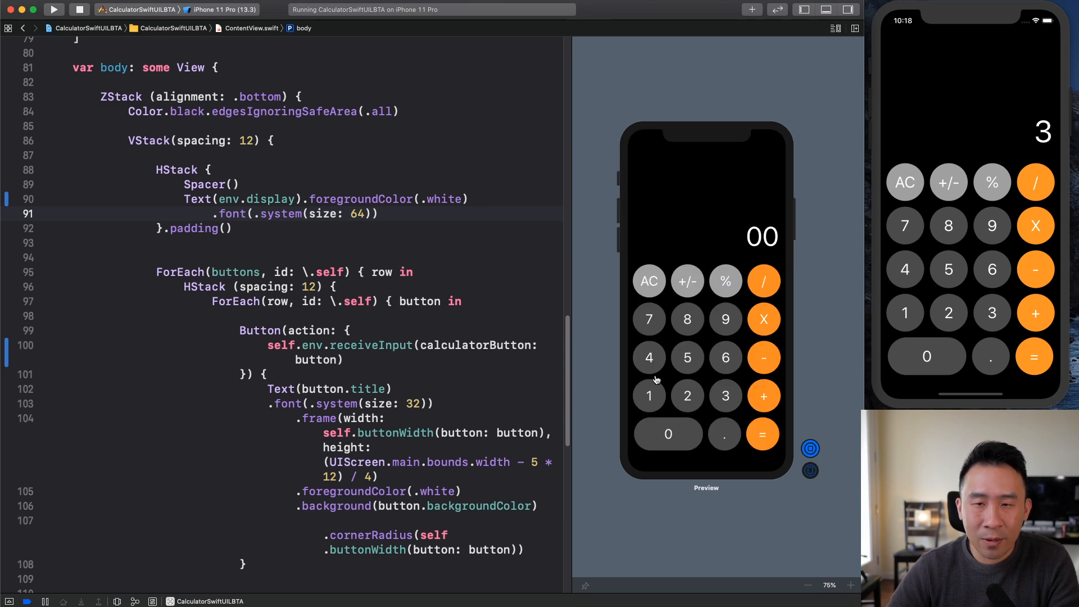
click(686, 357)
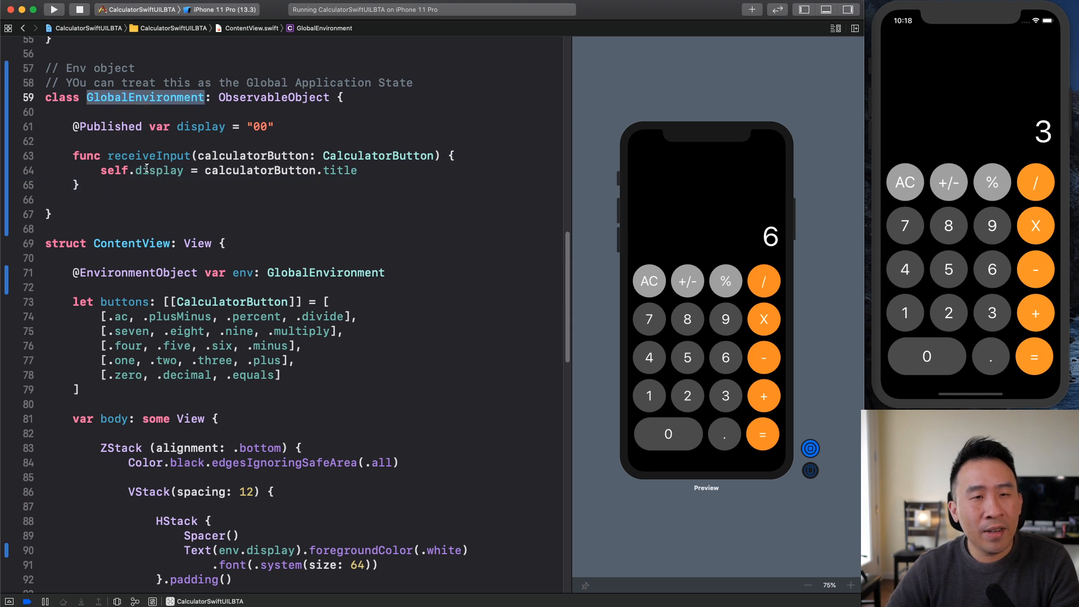
click(122, 185)
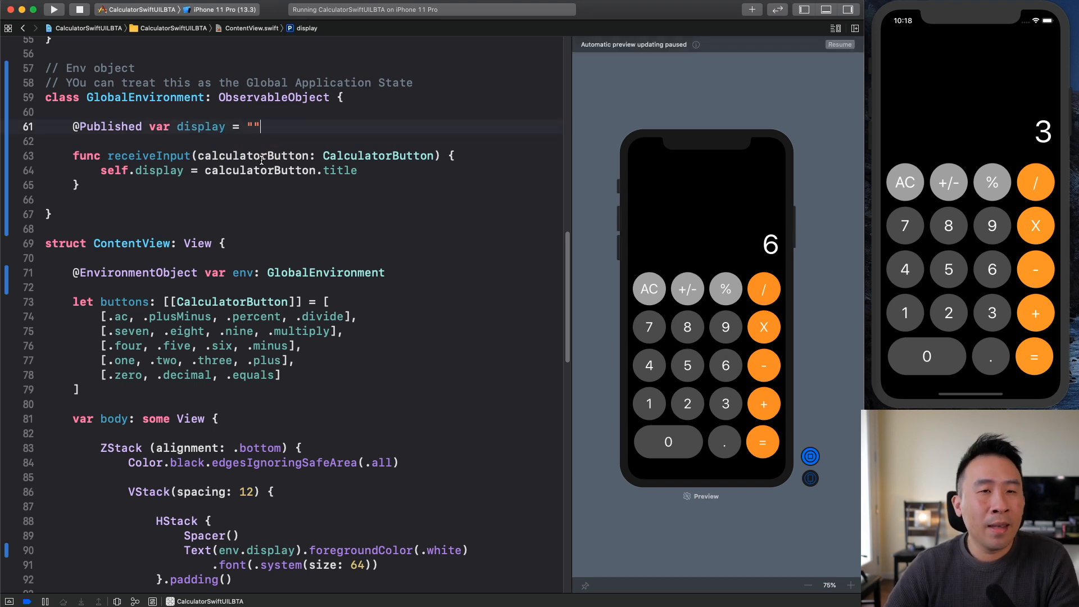
Cut the Button(action:) block with its receiveInput call and styled title from the inner ForEach.
scroll(down, 3)
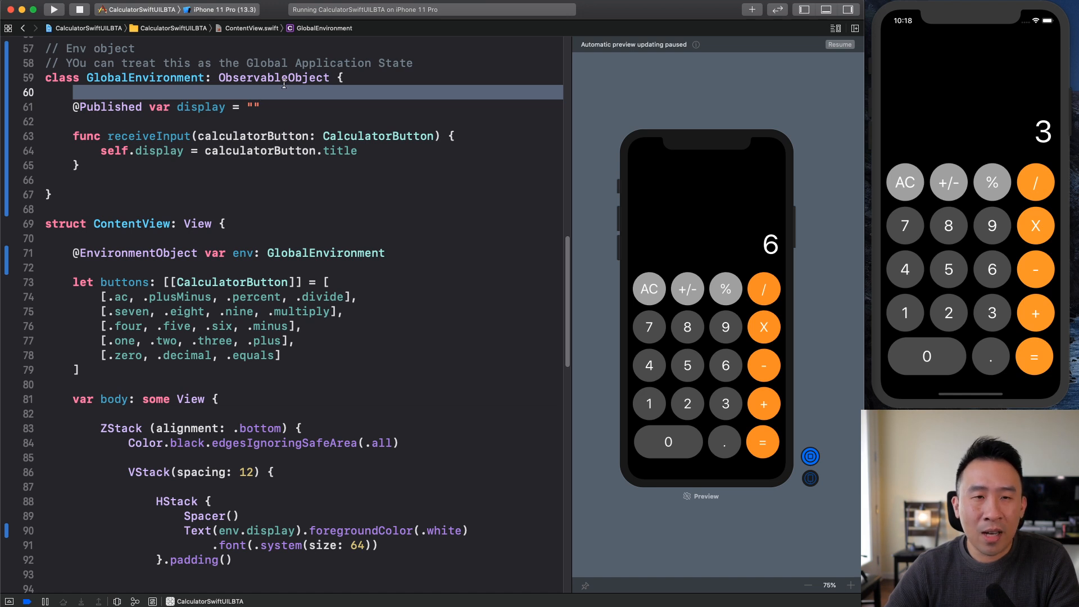
mouse_move(159, 249)
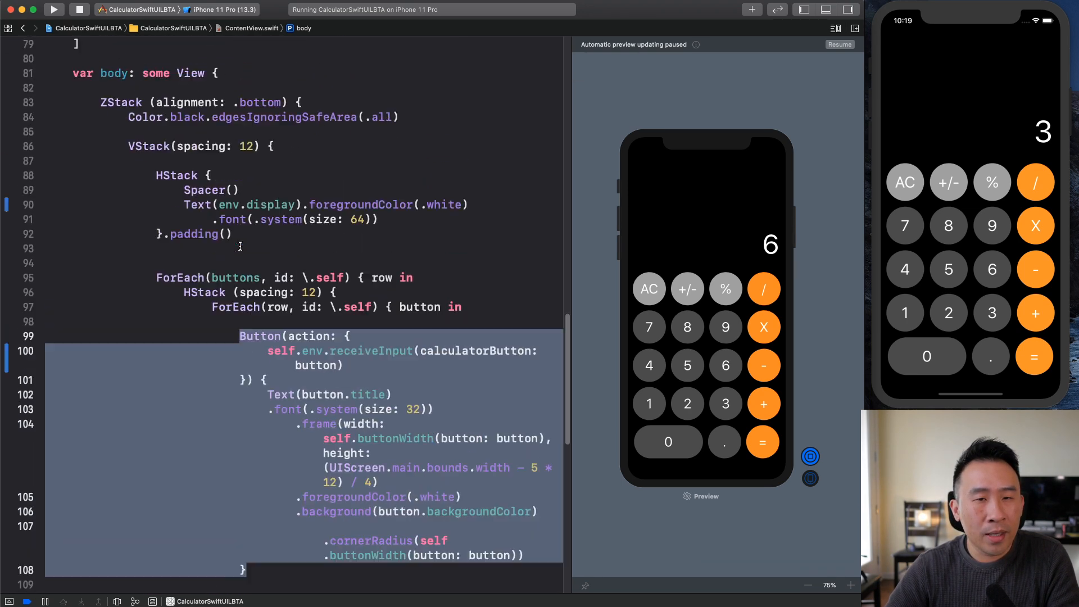
click(102, 71)
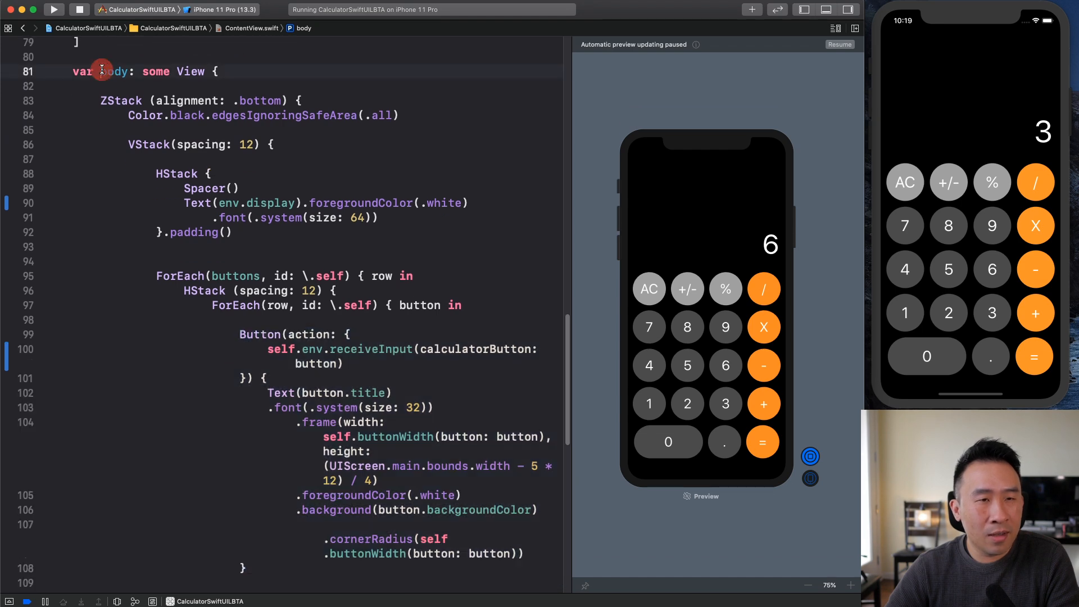
scroll(down, 3)
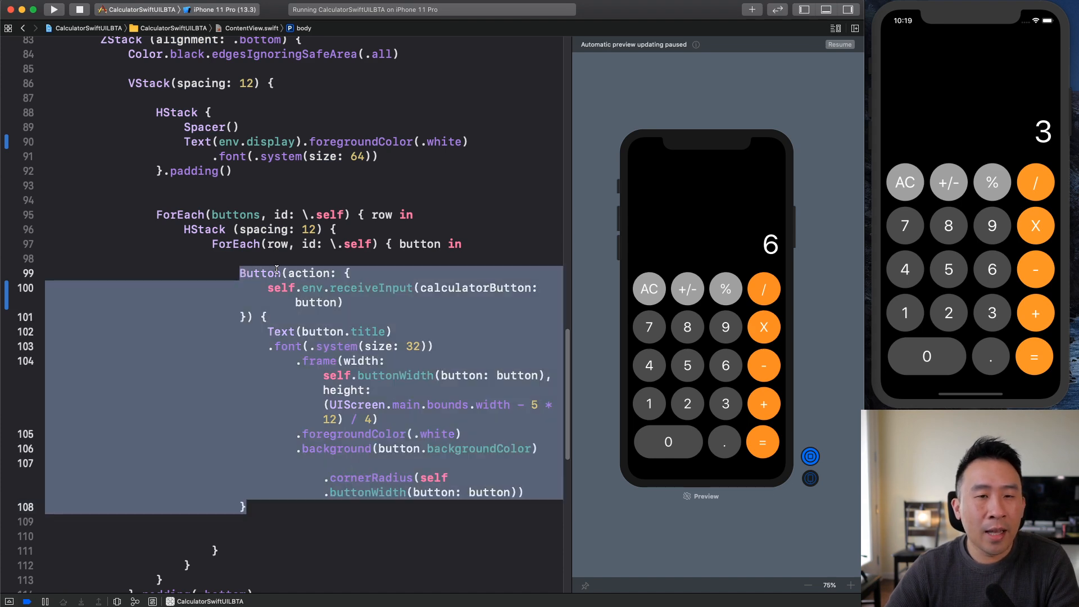
scroll(down, 3)
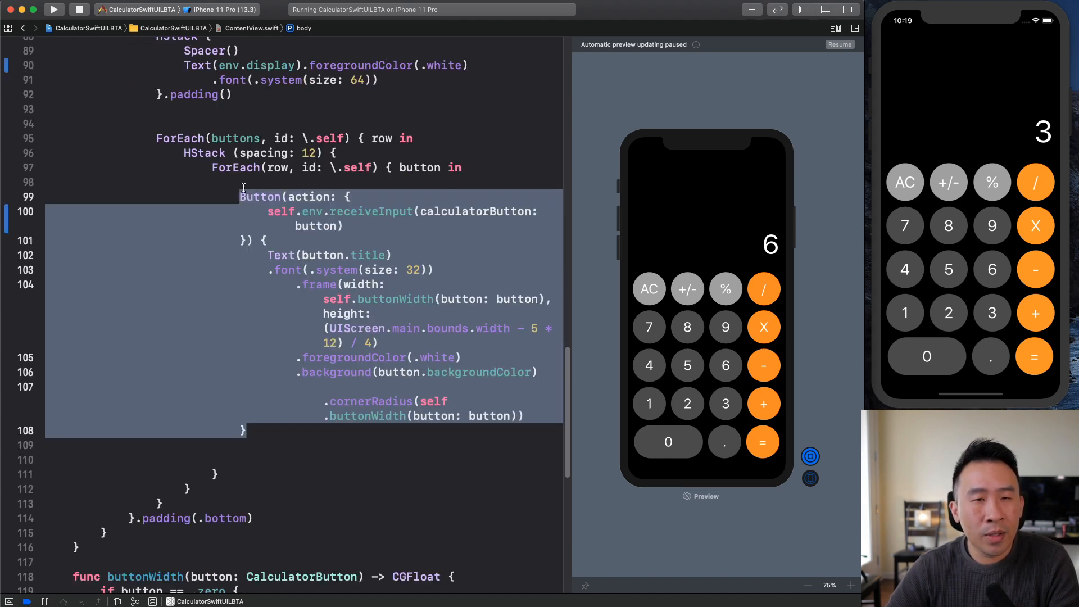
scroll(down, 3)
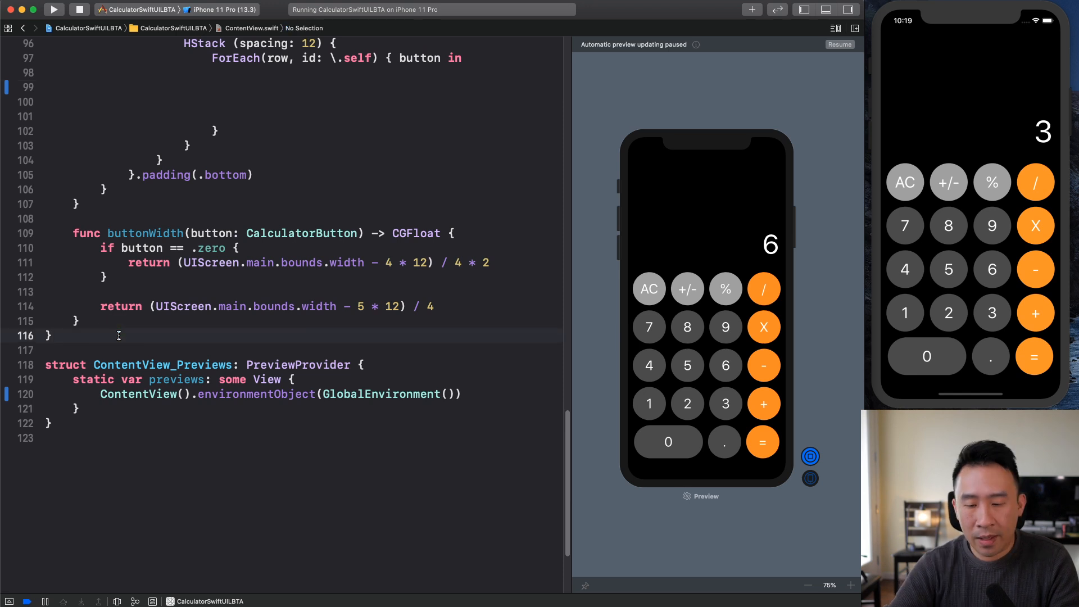
Declare a Calculator button view struct holding the pasted Button code and var button: CalculatorButton.
text(st)
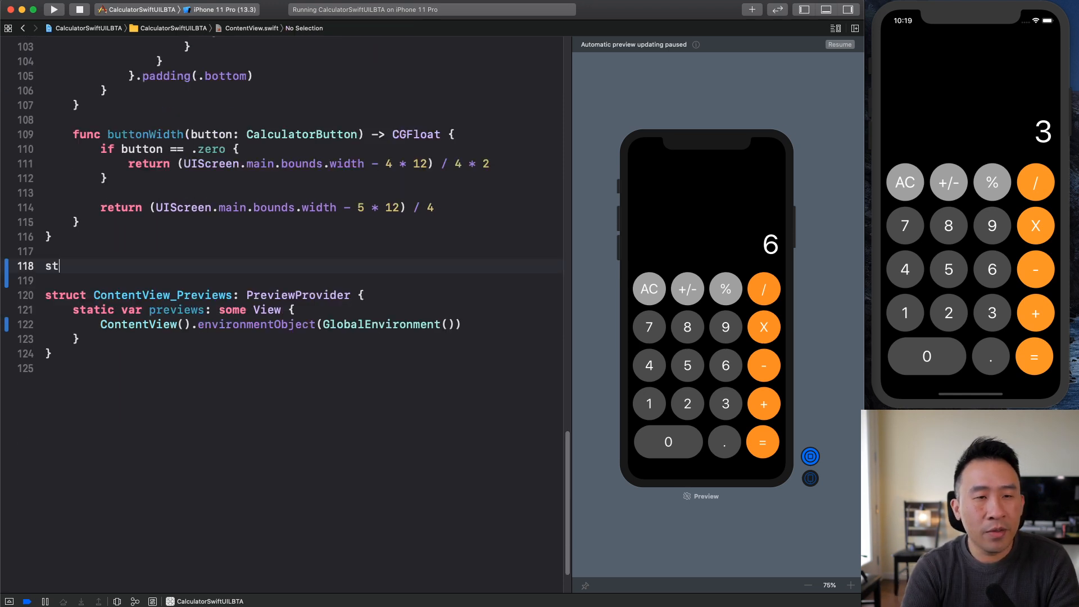
text(ruct CalculatorButotnView: View {)
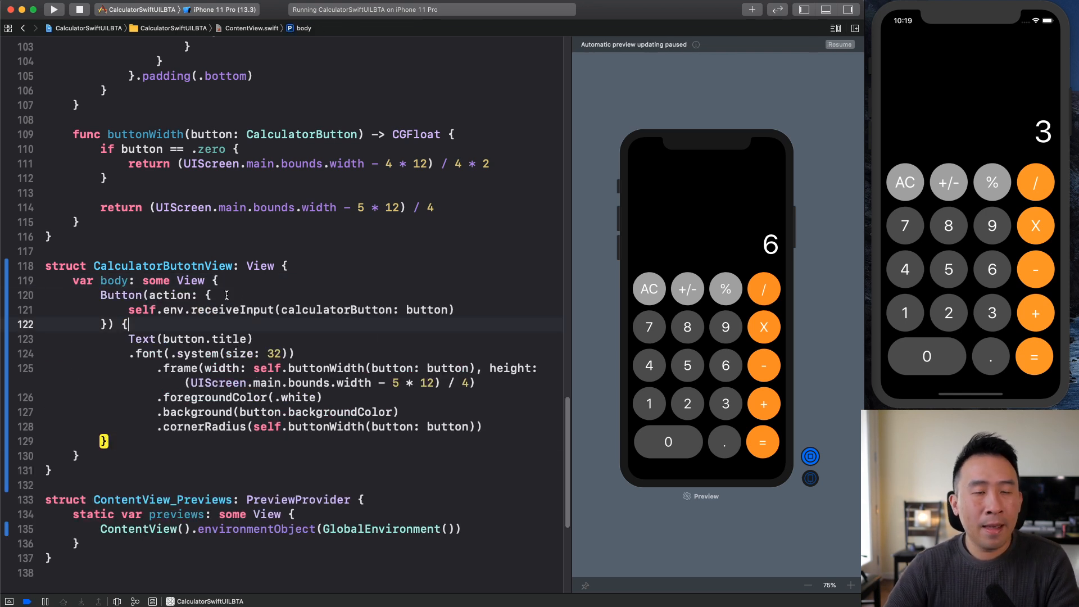
double_click(173, 309)
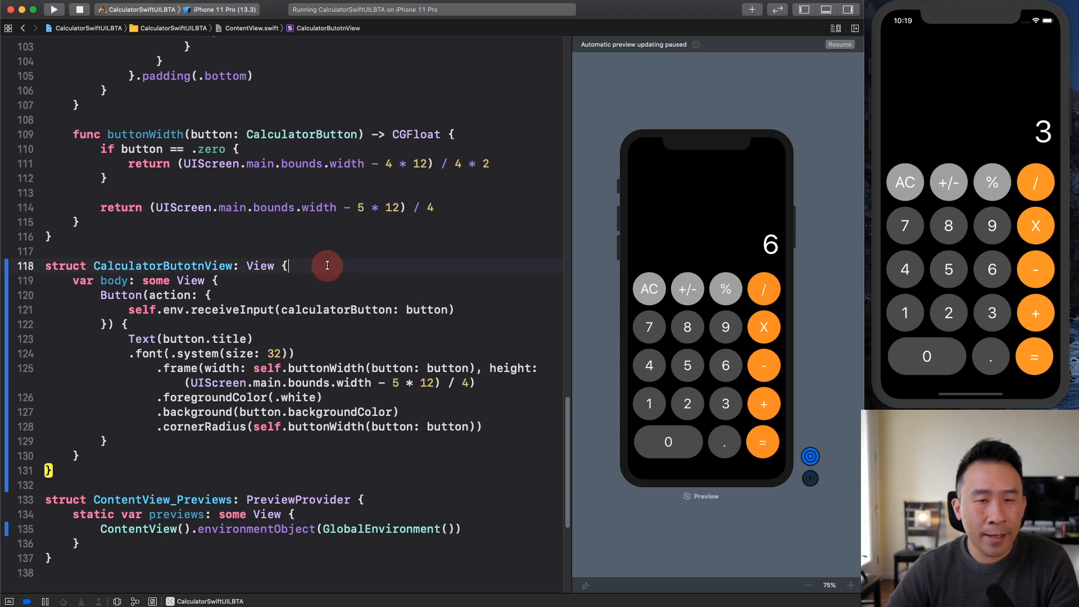
text(var bu)
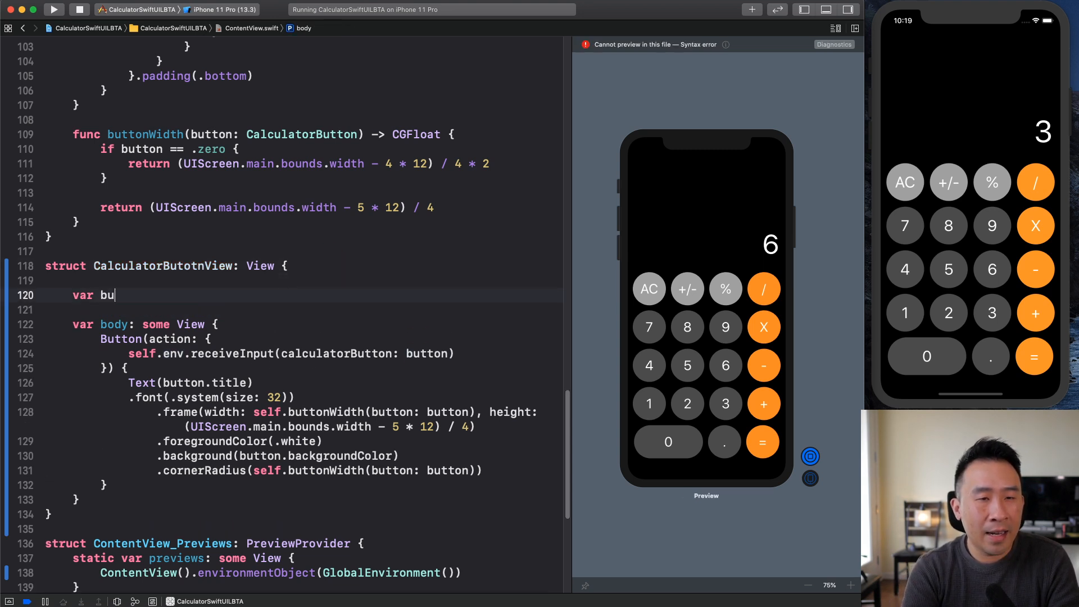
text(tton:)
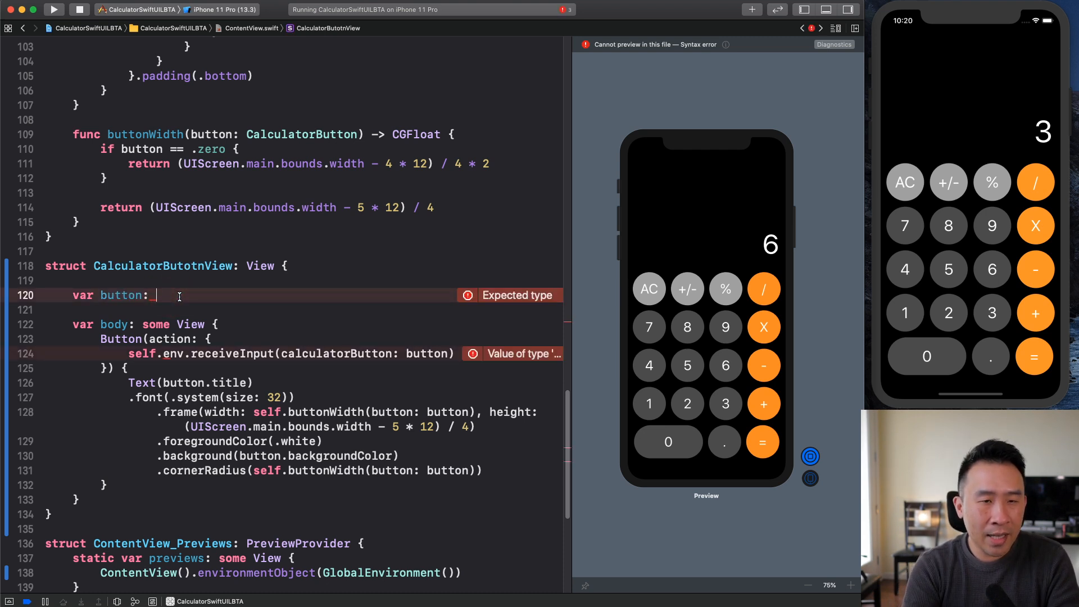
text(CalculatorButton)
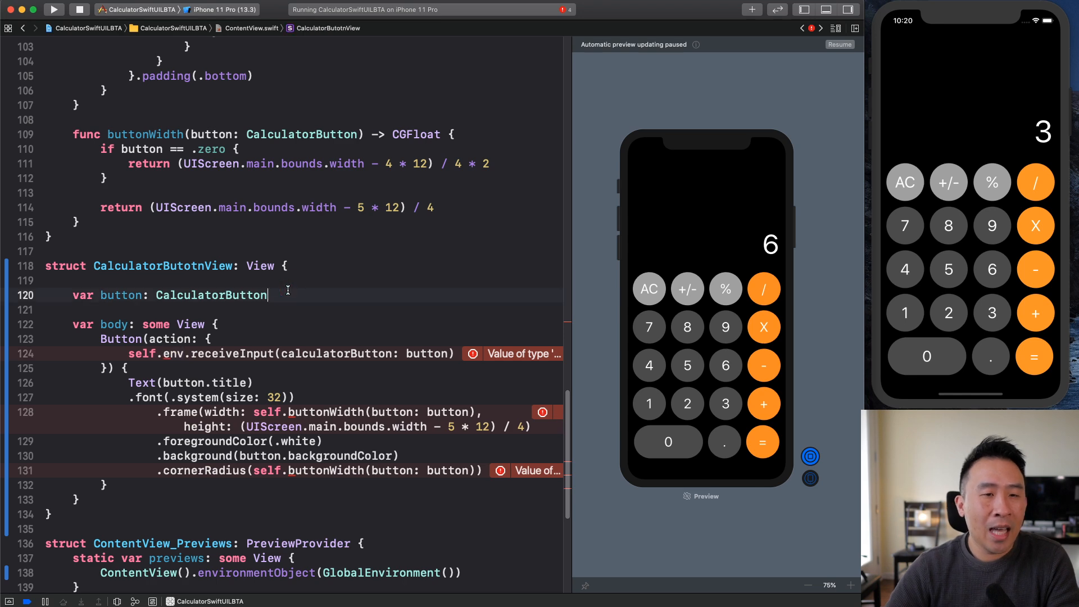
key(return)
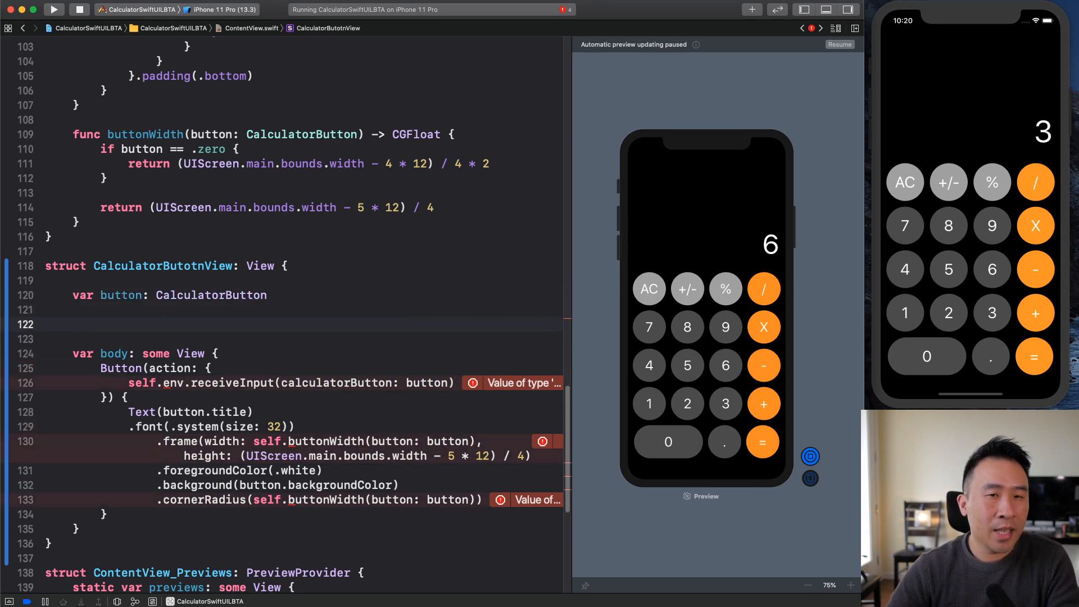
text(@Enob)
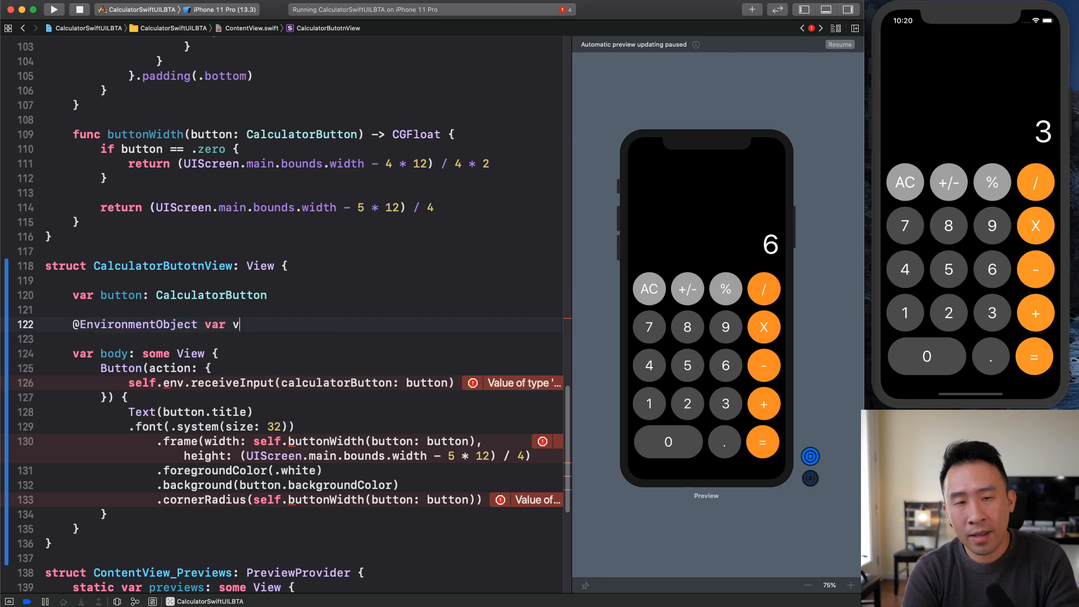
text(env: G)
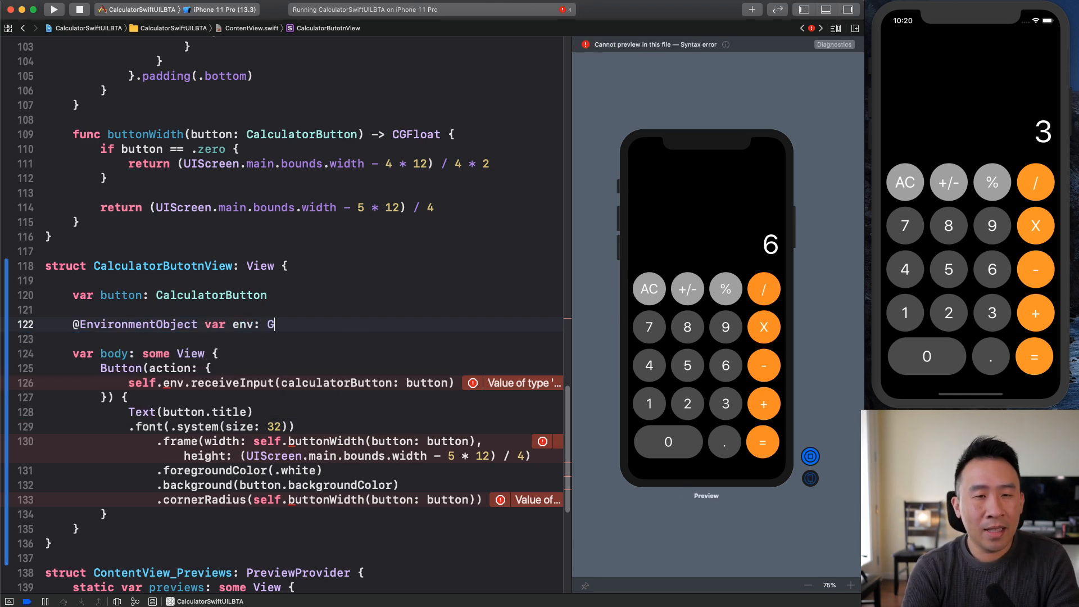
text(lobalEnvironment)
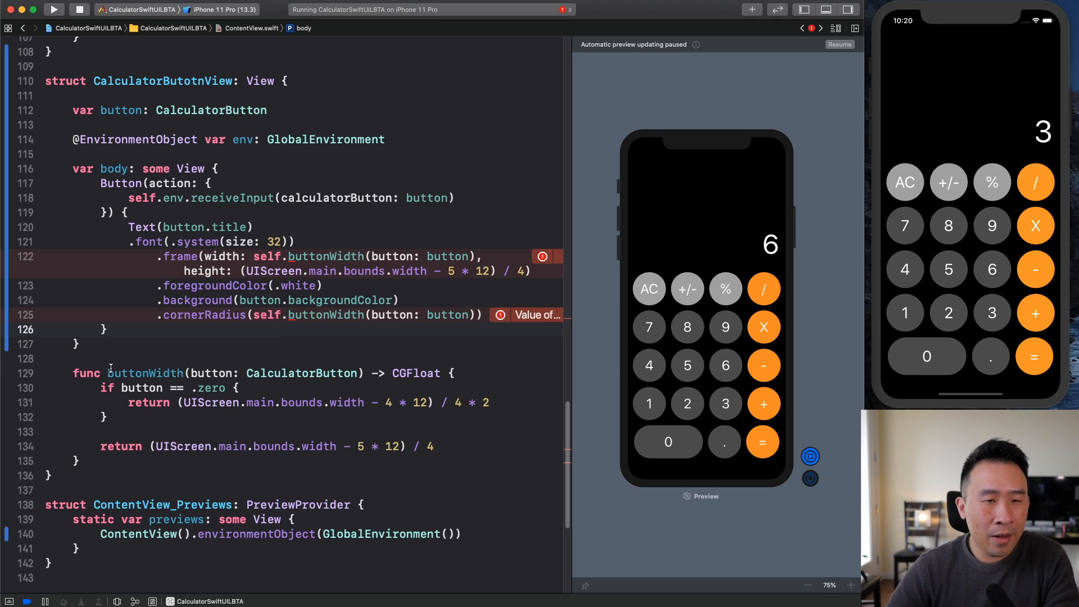
Mark the moved buttonWidth function private inside the button view.
text(private)
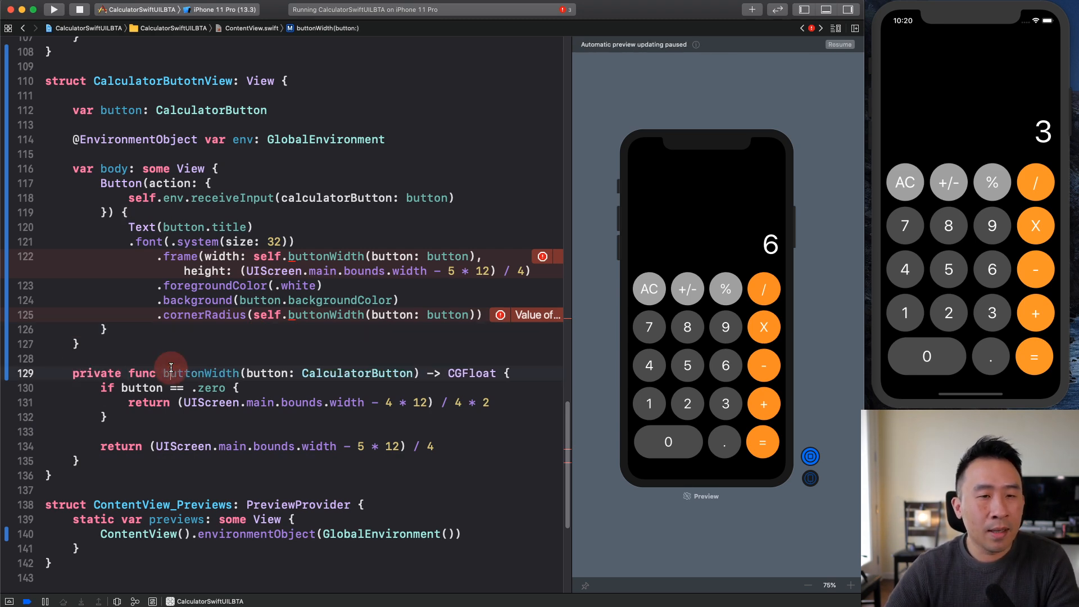
double_click(200, 373)
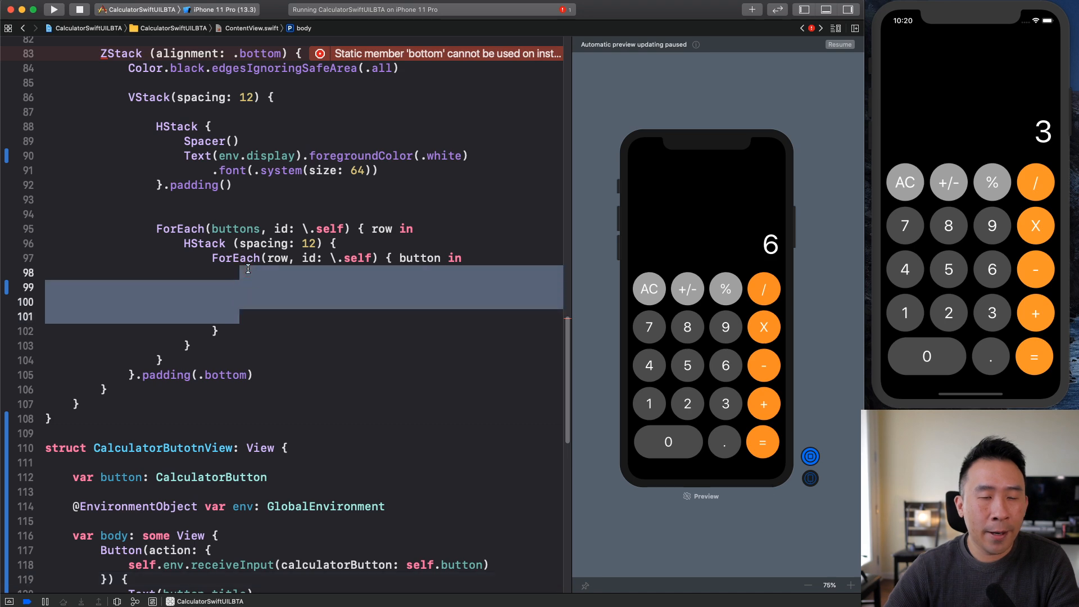
Build keys with CalculatorButtonView(button: button), fix the misspelled struct name, and tap a digit in the preview.
text(Cal)
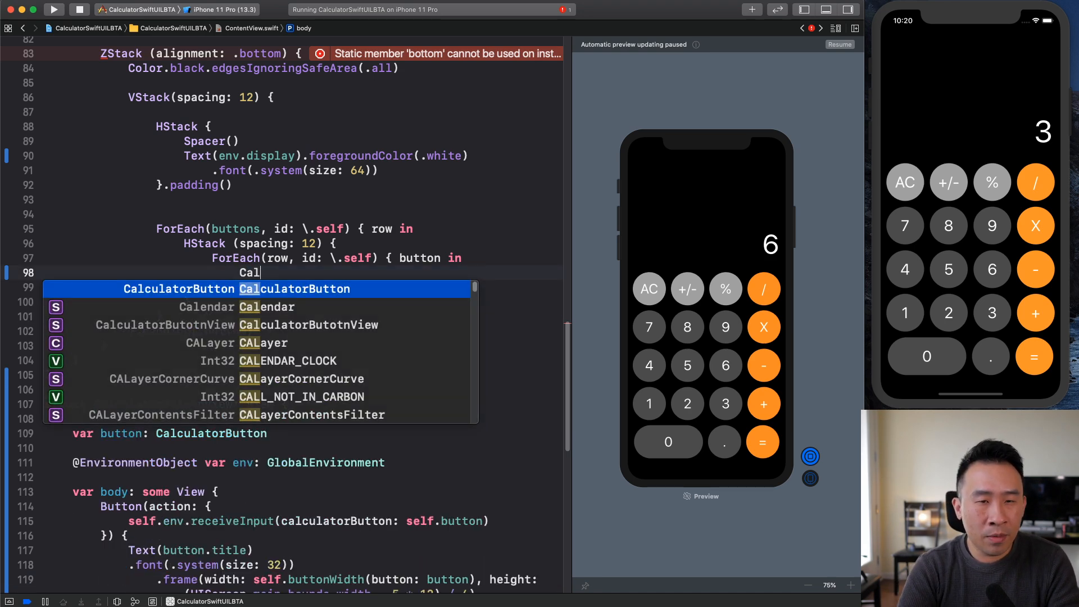
click(307, 324)
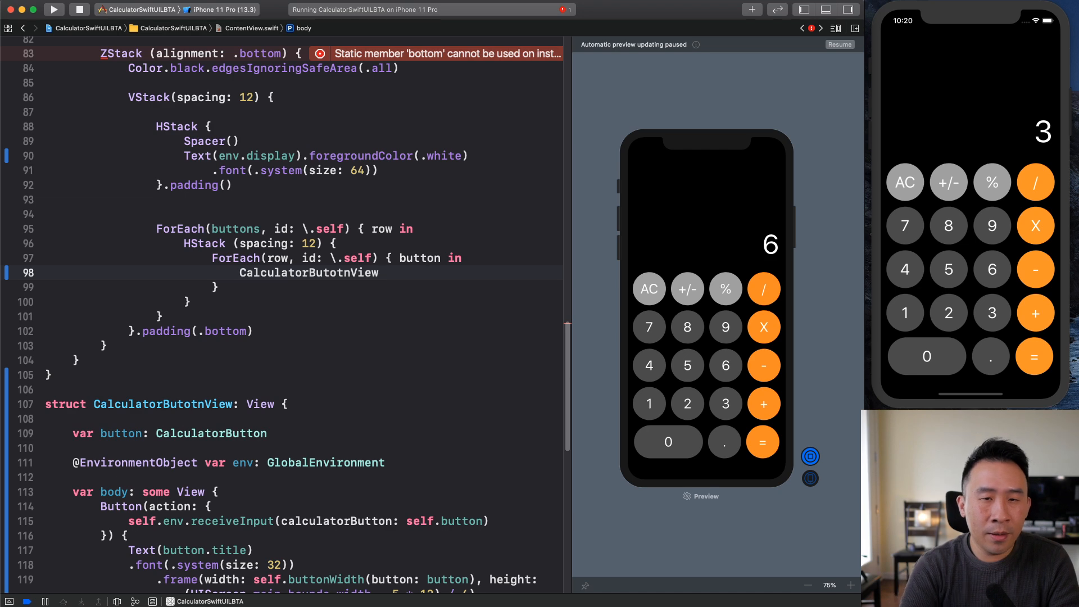
text((button: button)
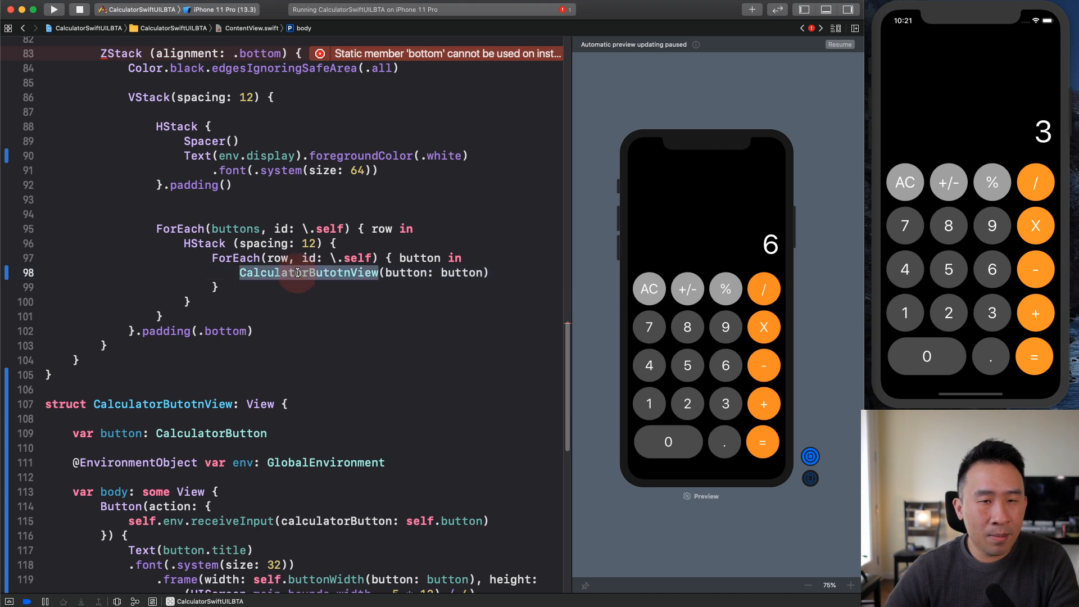
double_click(309, 272)
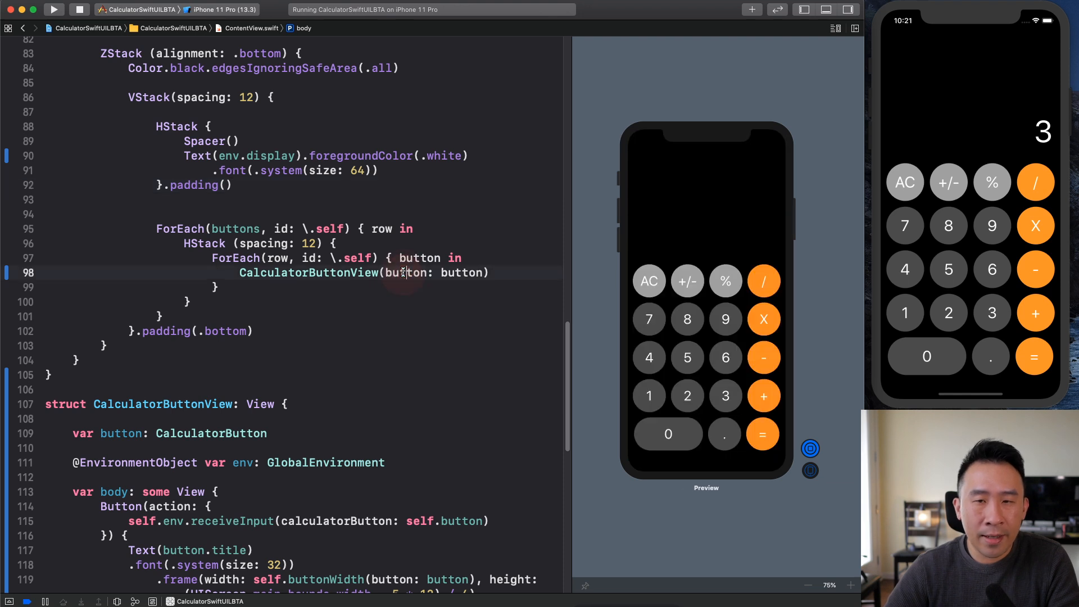
click(648, 318)
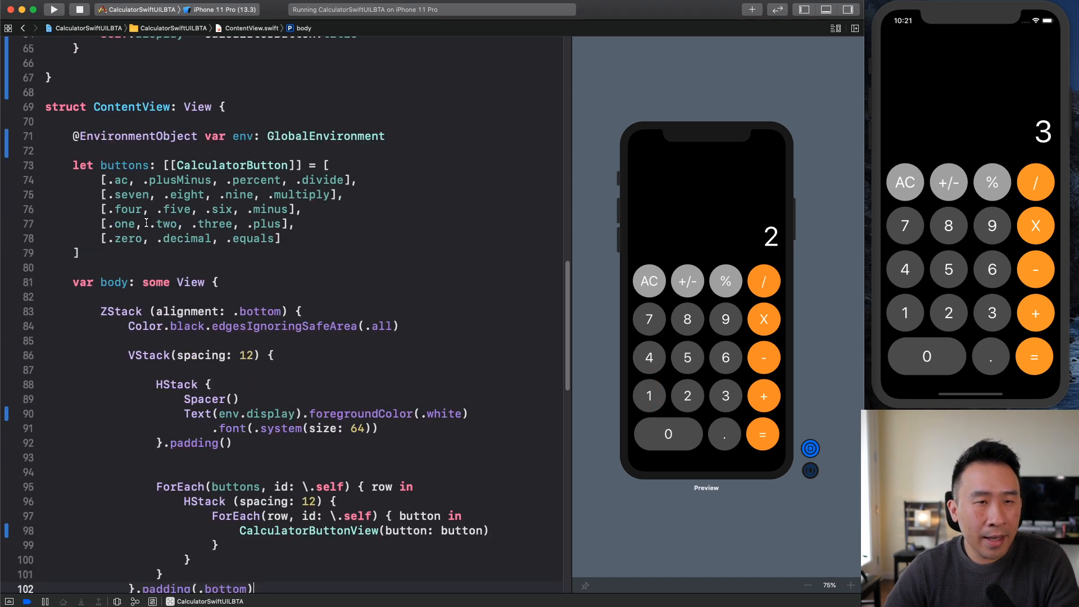
double_click(138, 135)
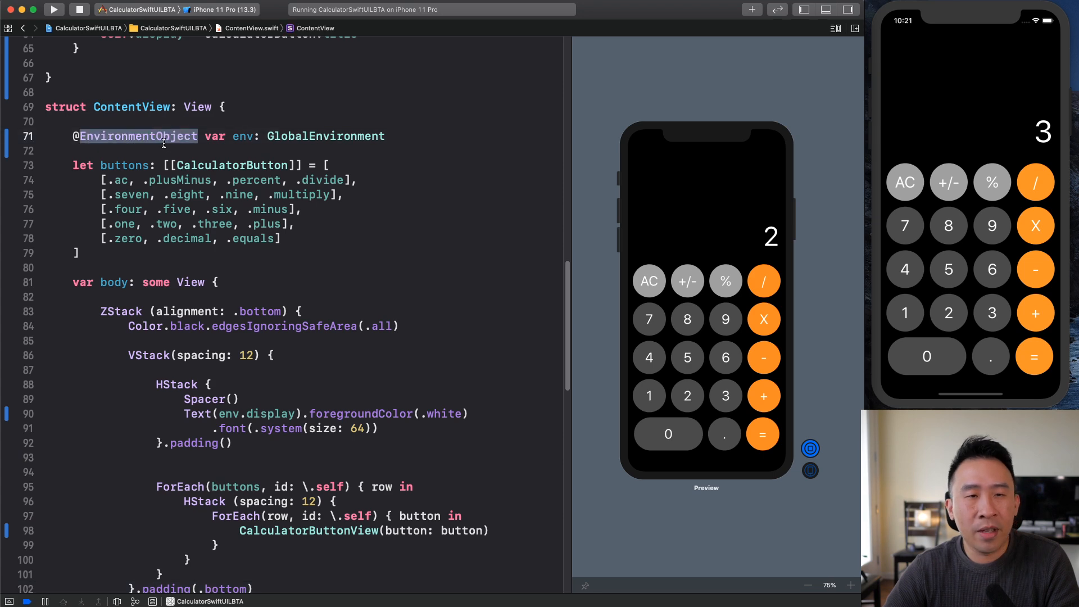
scroll(down, 3)
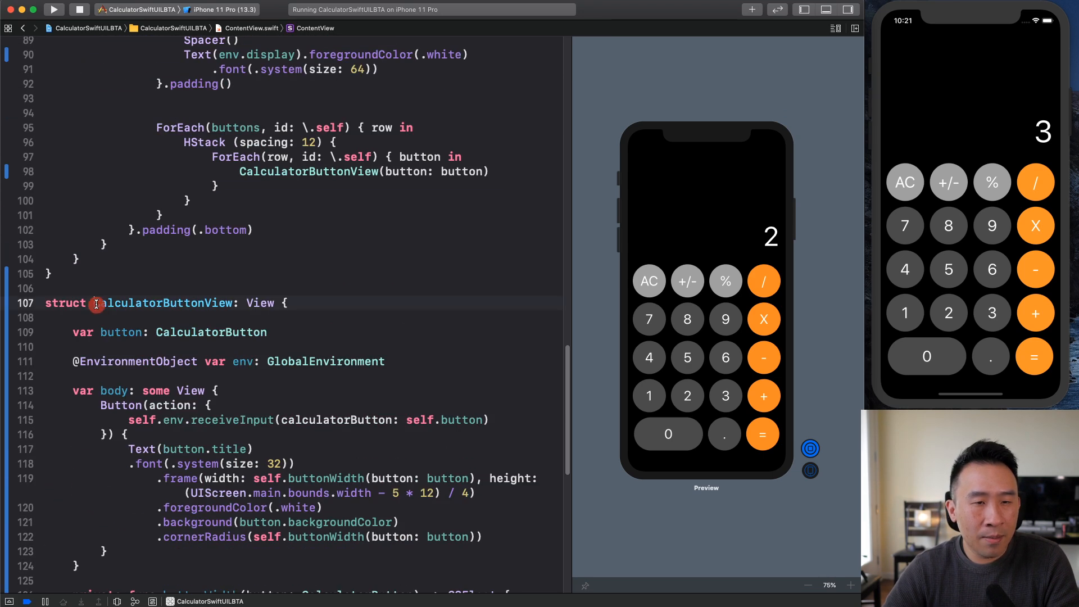
double_click(163, 303)
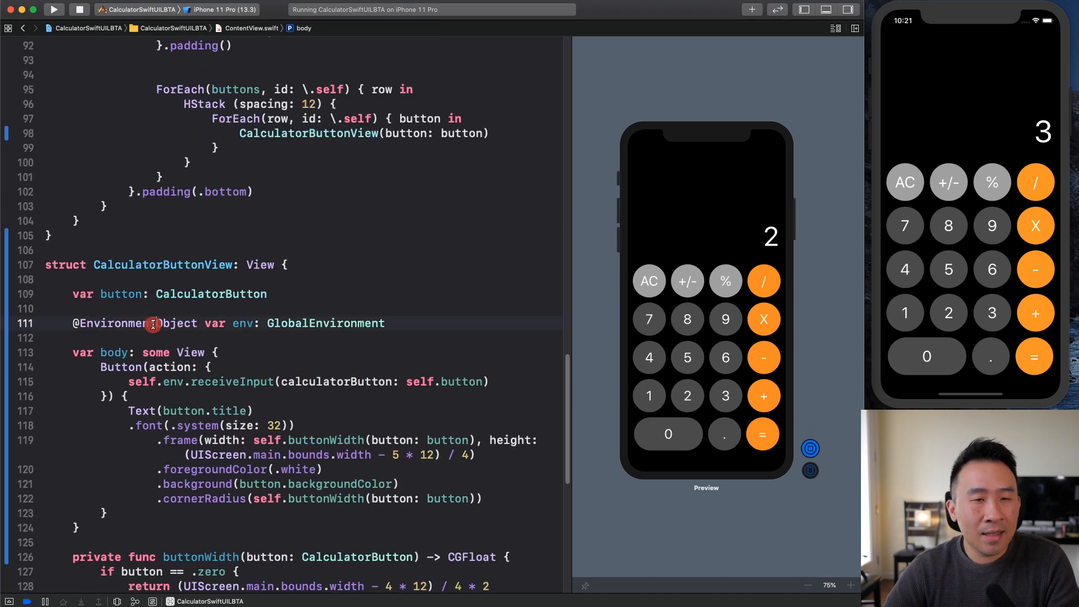
double_click(171, 323)
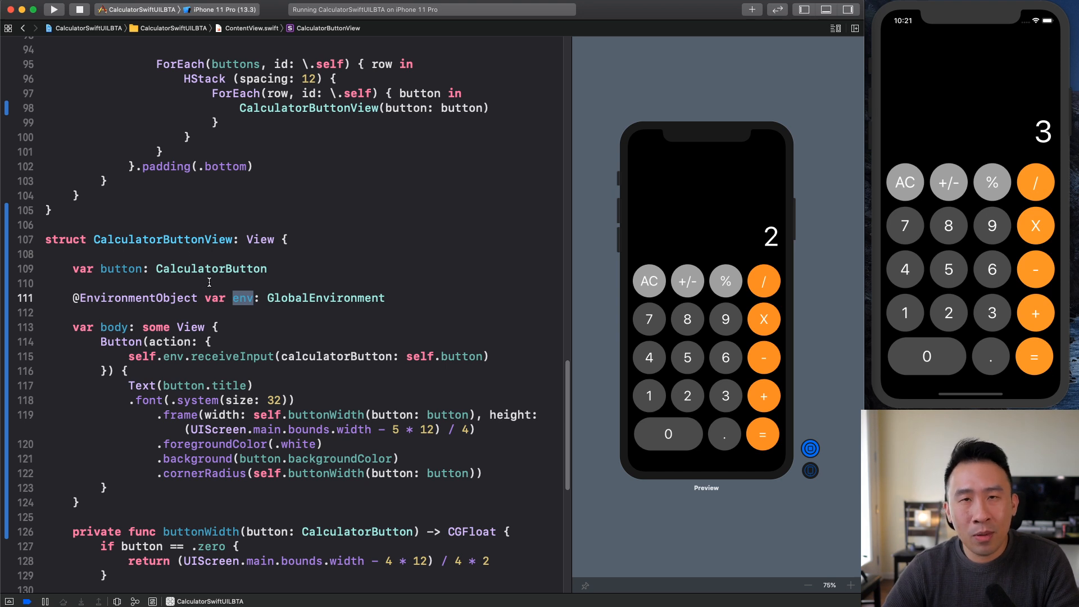
click(138, 298)
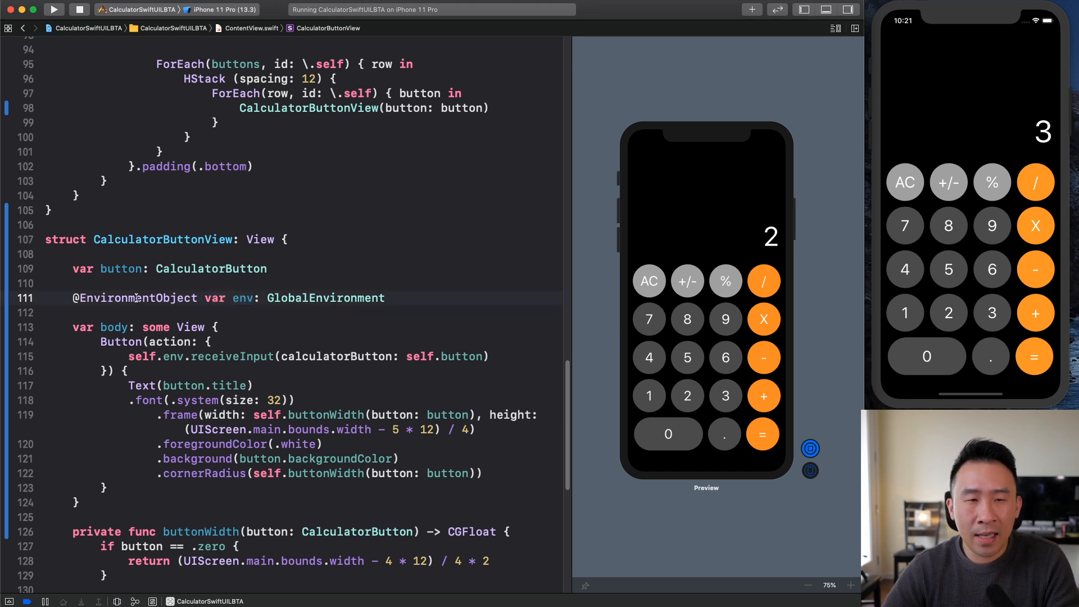